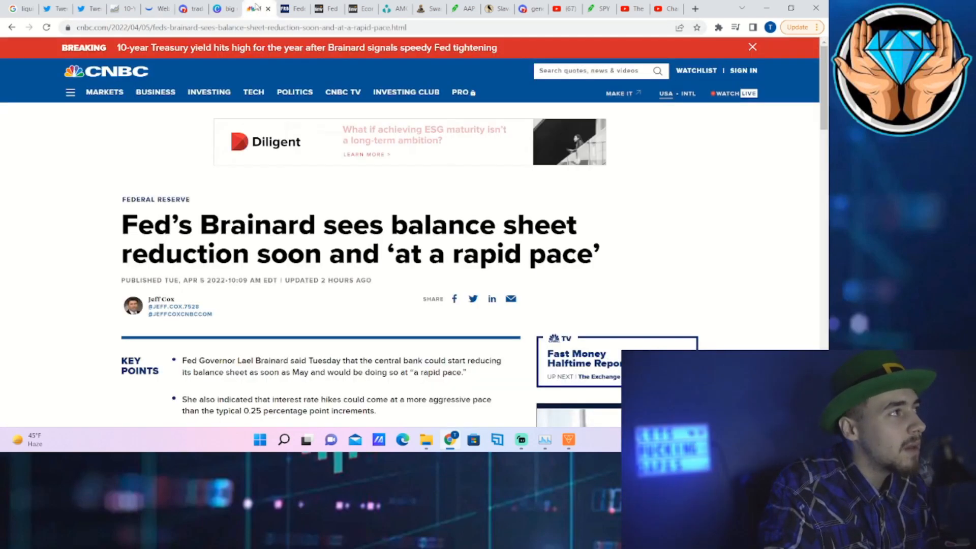
Review the Fed's Total Assets balance sheet chart (2007–2022), then return to Webull's SPY chart.
{"action": "left_click", "coordinate": [753, 47]}
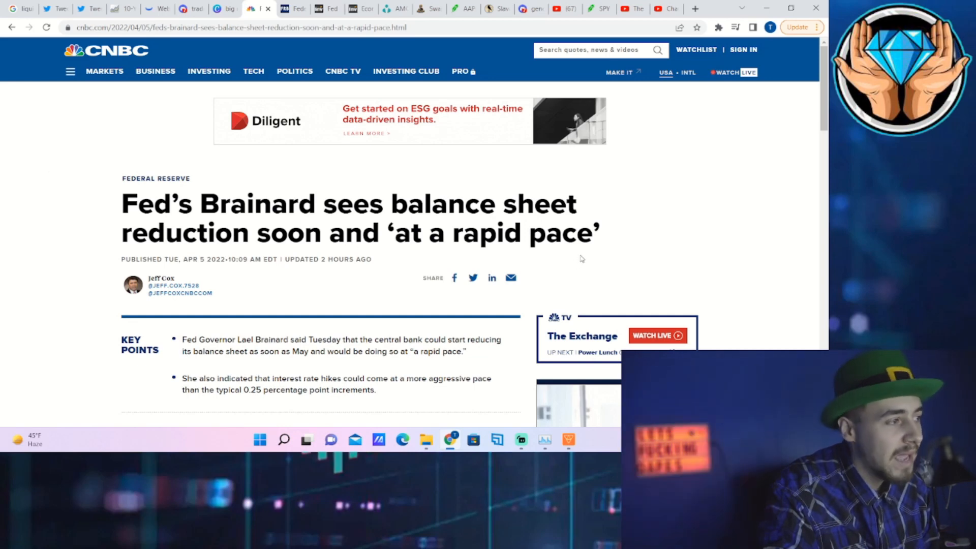
{"action": "scroll", "scroll_direction": "down", "scroll_amount": 3}
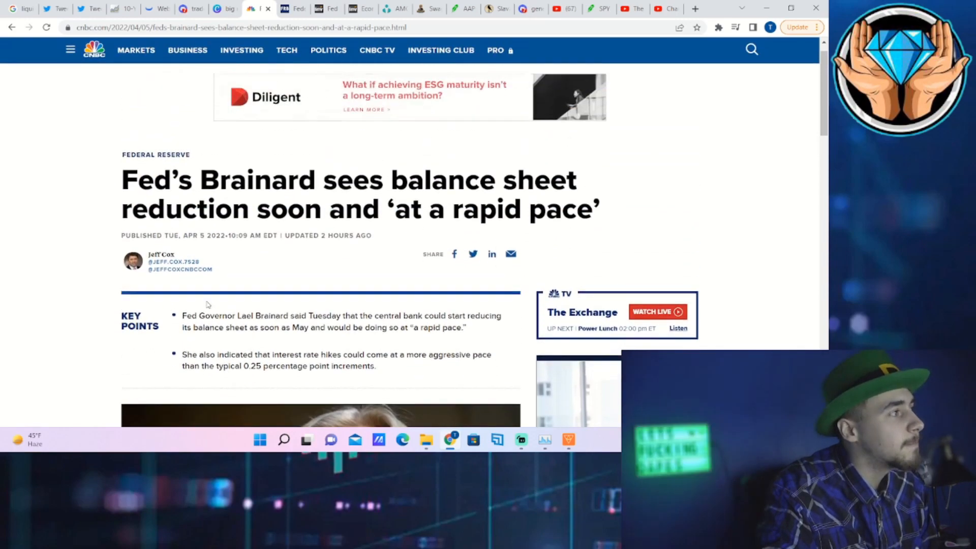
{"action": "left_click", "coordinate": [76, 9]}
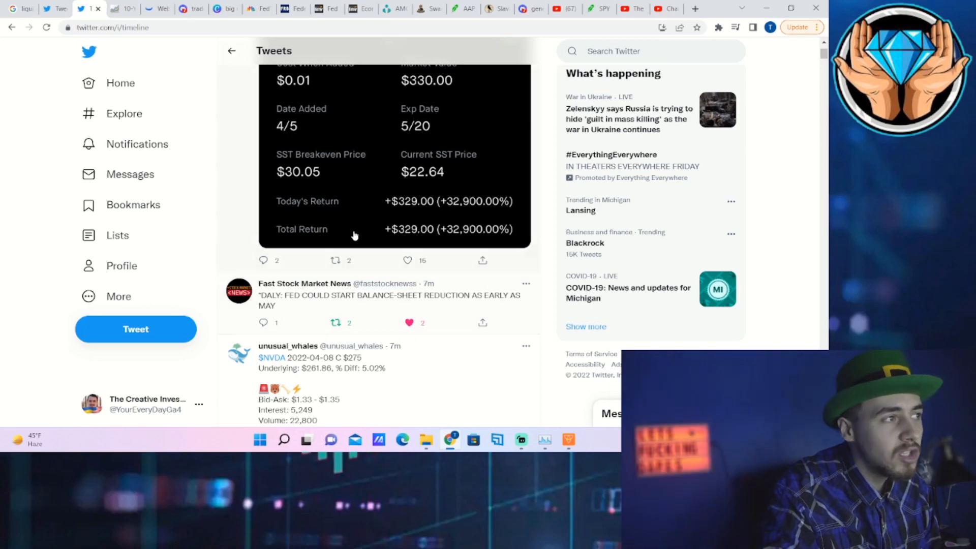
{"action": "mouse_move", "coordinate": [374, 207]}
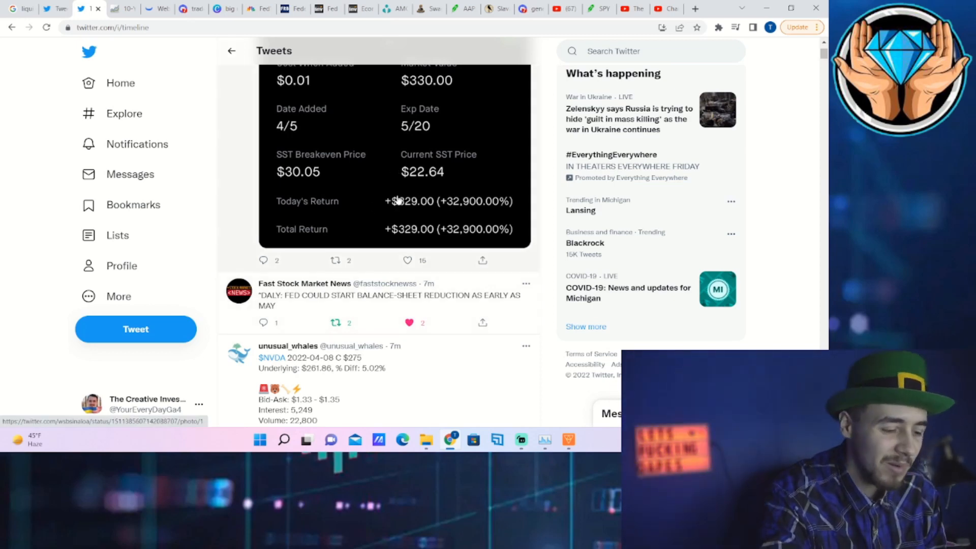
{"action": "mouse_move", "coordinate": [291, 167]}
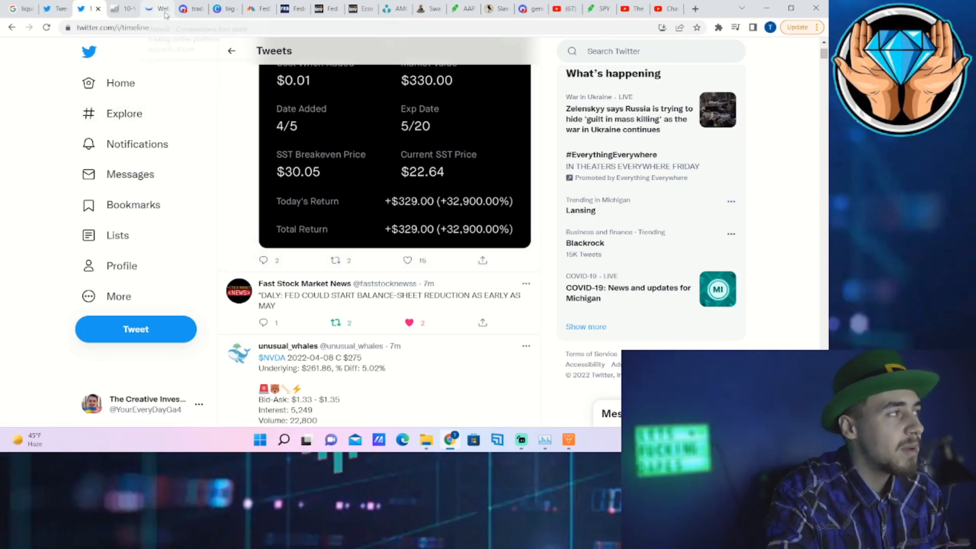
{"action": "mouse_move", "coordinate": [163, 9]}
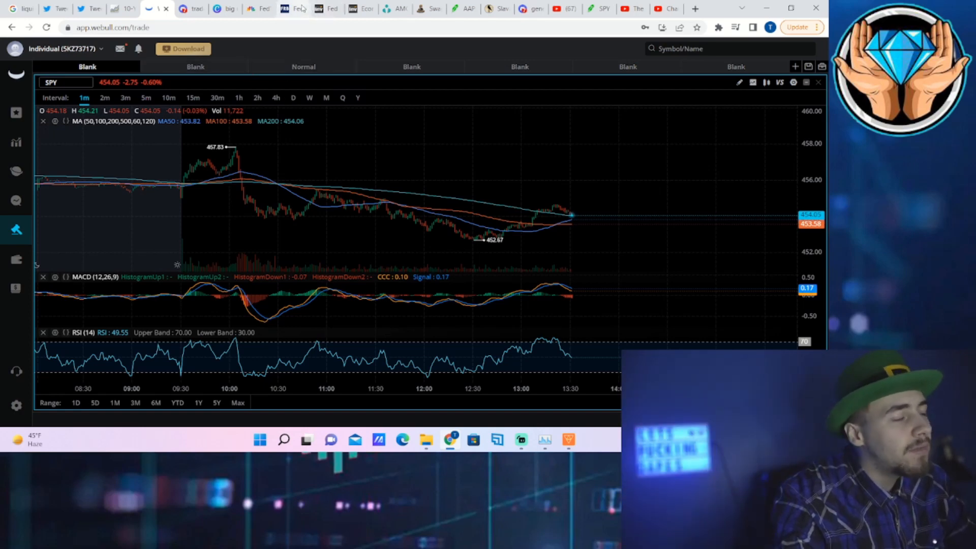
{"action": "mouse_move", "coordinate": [292, 9]}
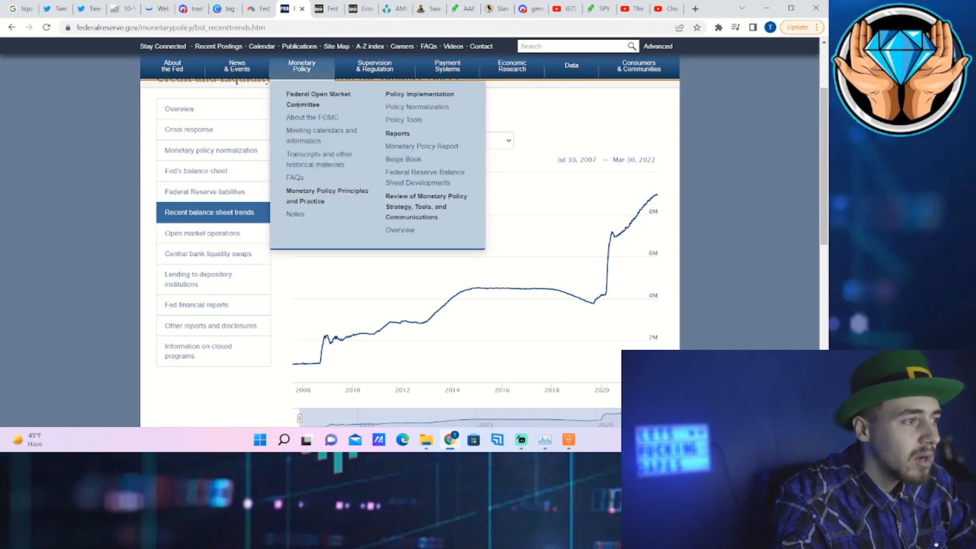
{"action": "mouse_move", "coordinate": [305, 367]}
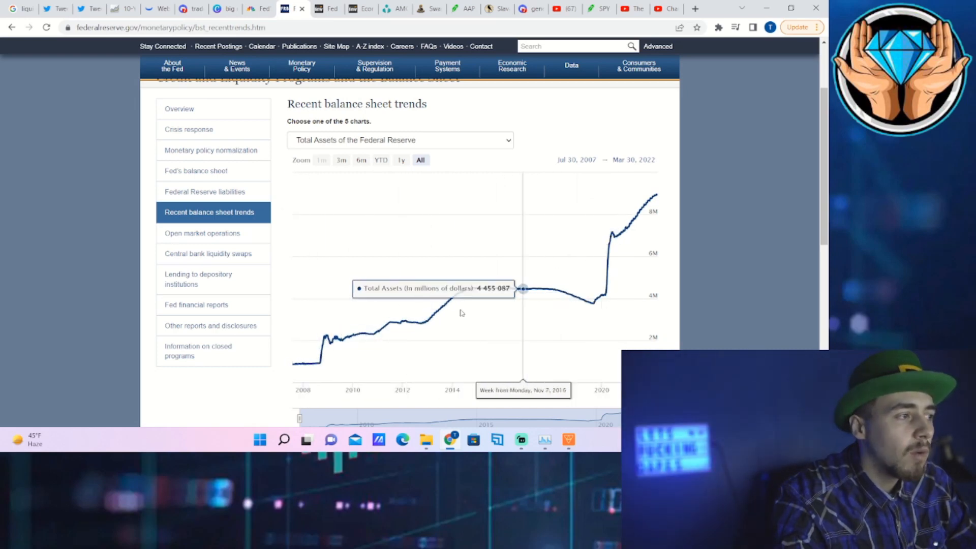
{"action": "mouse_move", "coordinate": [481, 249]}
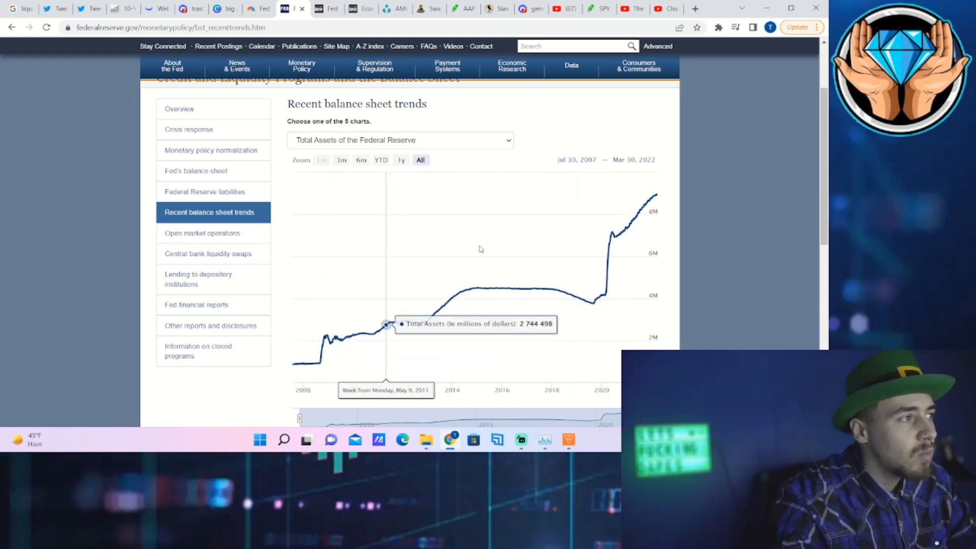
{"action": "mouse_move", "coordinate": [474, 301]}
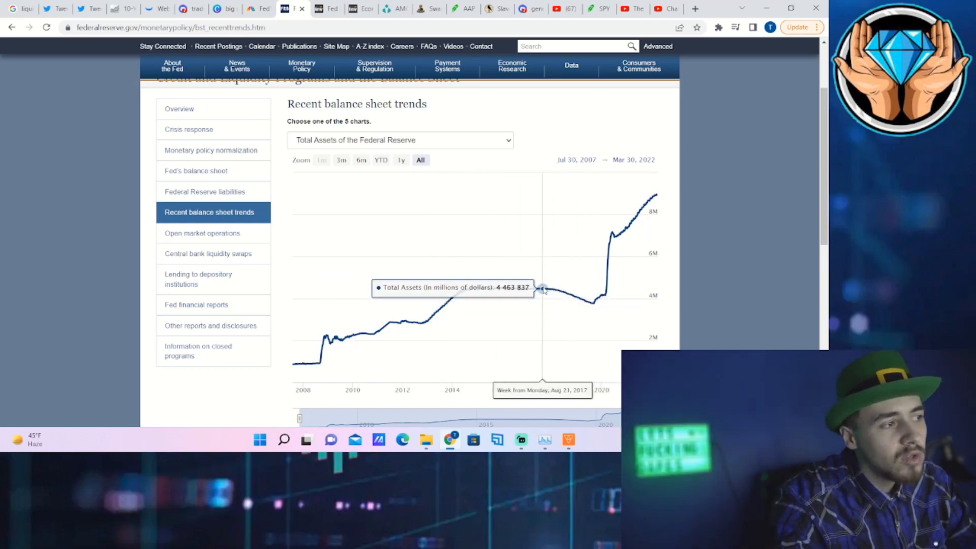
{"action": "mouse_move", "coordinate": [551, 288]}
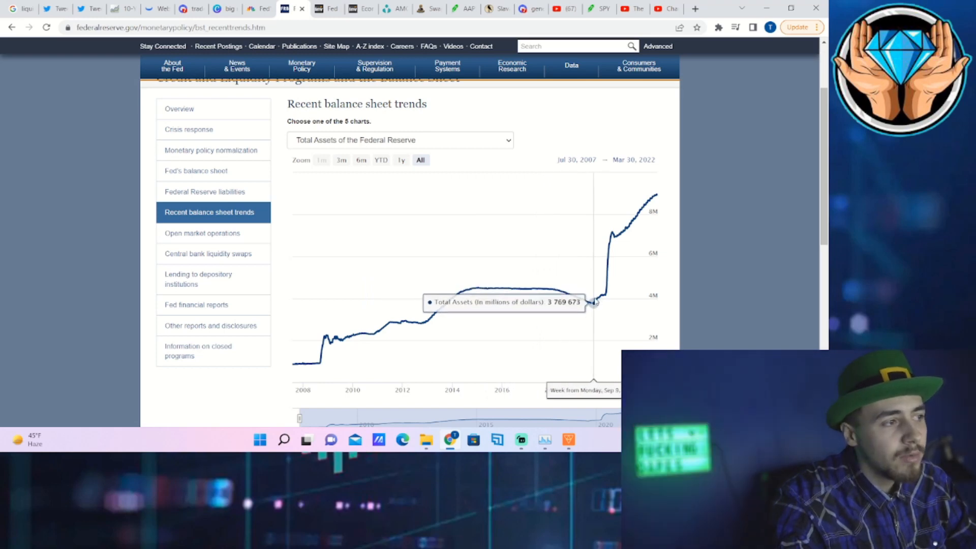
{"action": "mouse_move", "coordinate": [566, 291]}
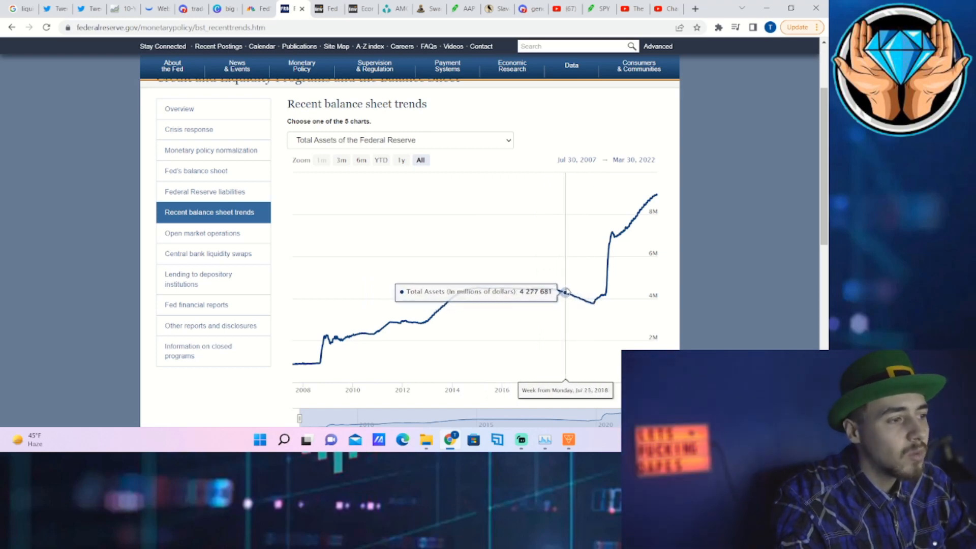
{"action": "mouse_move", "coordinate": [571, 296]}
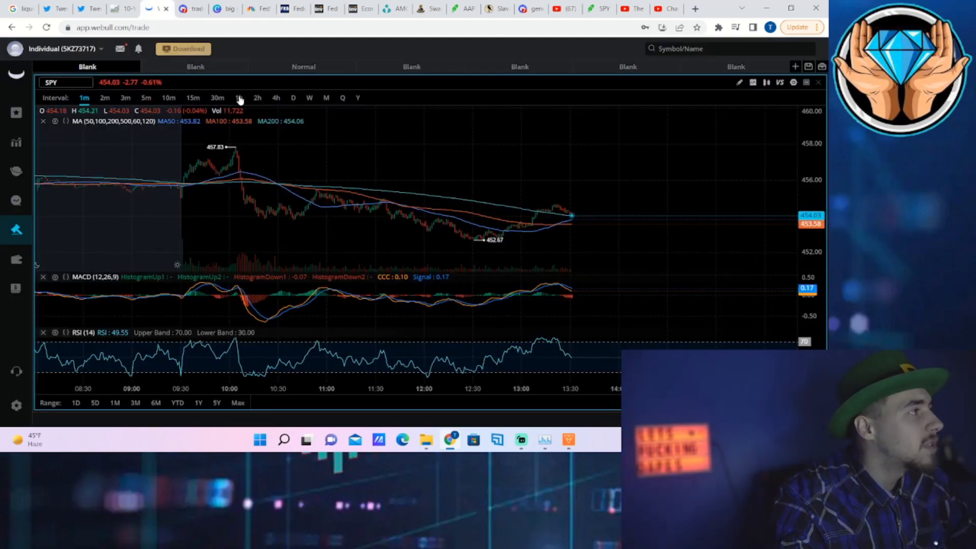
Show SPY as daily candles to read the December 2018 low near 222 with MACD and RSI.
{"action": "left_click", "coordinate": [293, 98]}
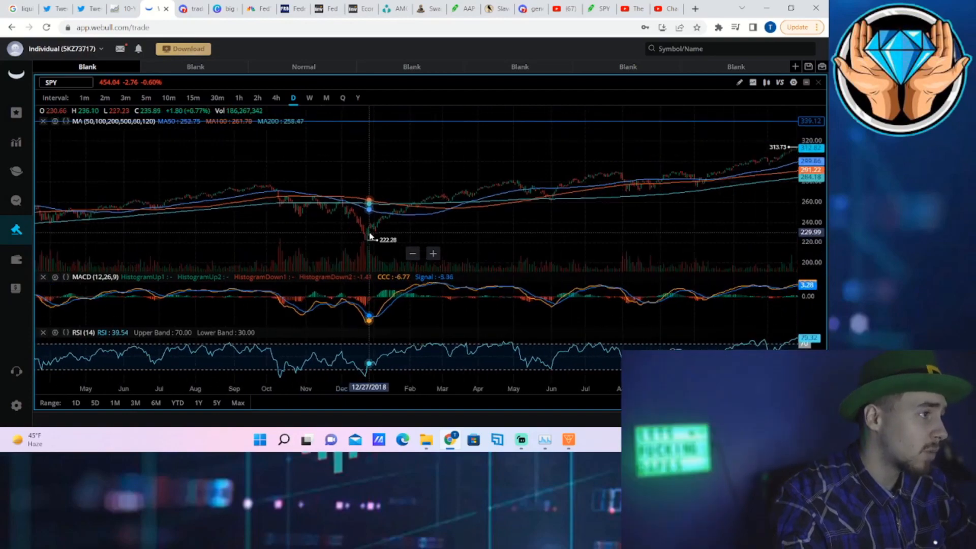
{"action": "mouse_move", "coordinate": [321, 218]}
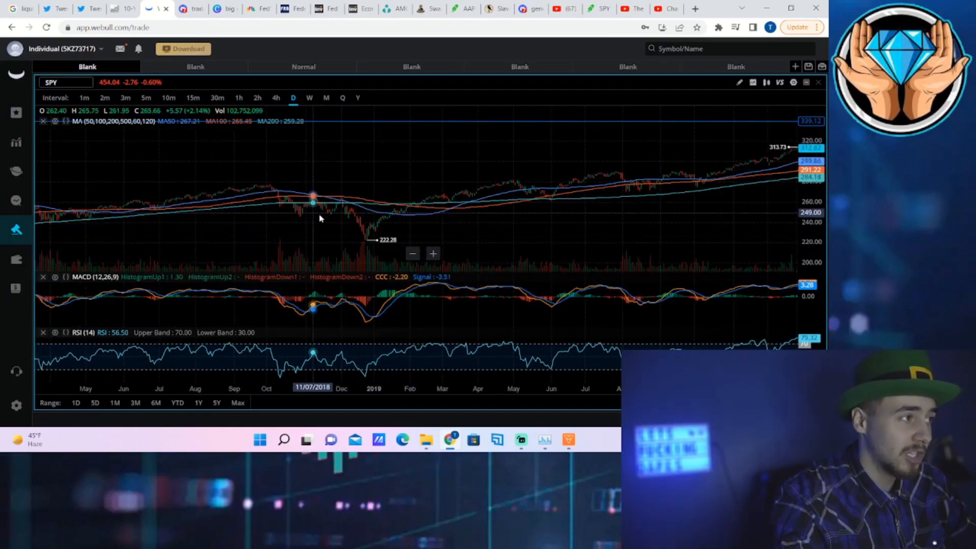
{"action": "mouse_move", "coordinate": [417, 238]}
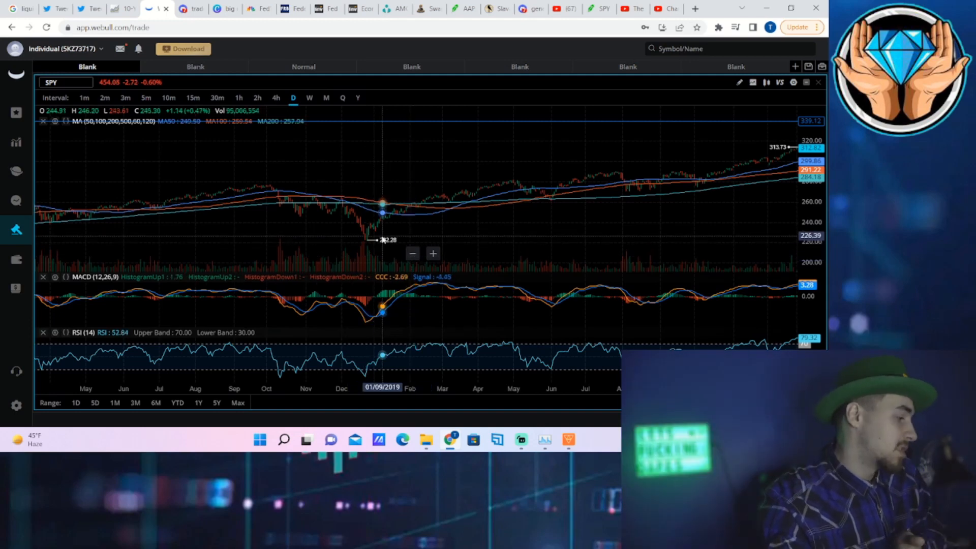
{"action": "mouse_move", "coordinate": [376, 239]}
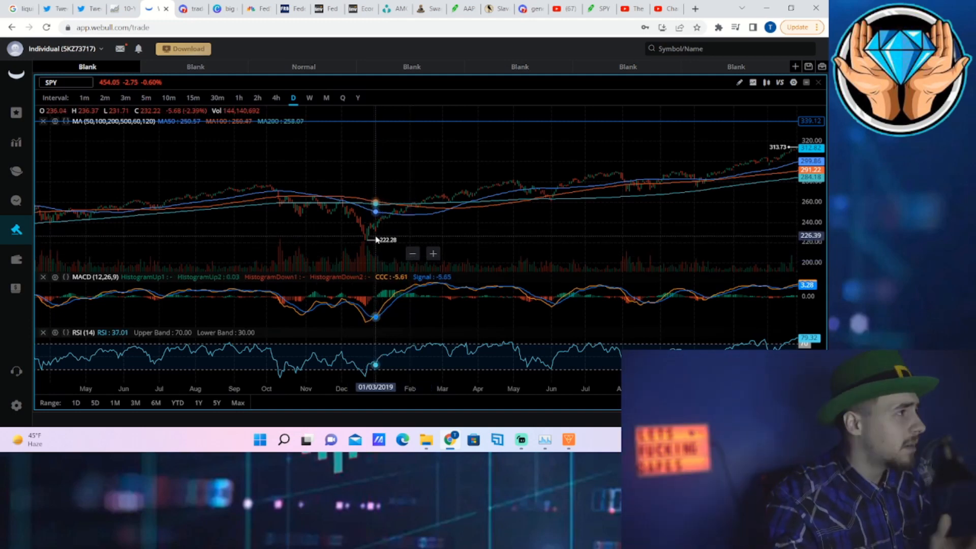
{"action": "mouse_move", "coordinate": [460, 238]}
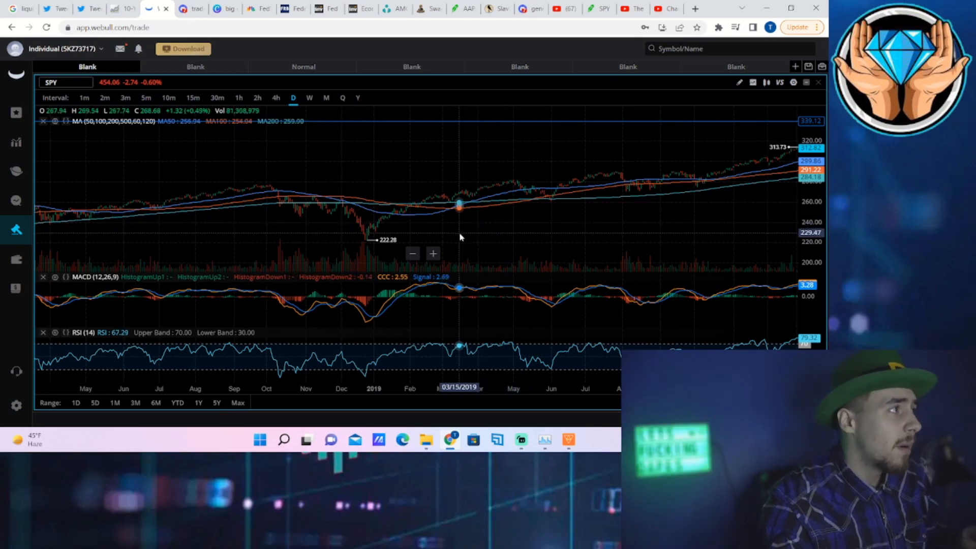
{"action": "mouse_move", "coordinate": [354, 227]}
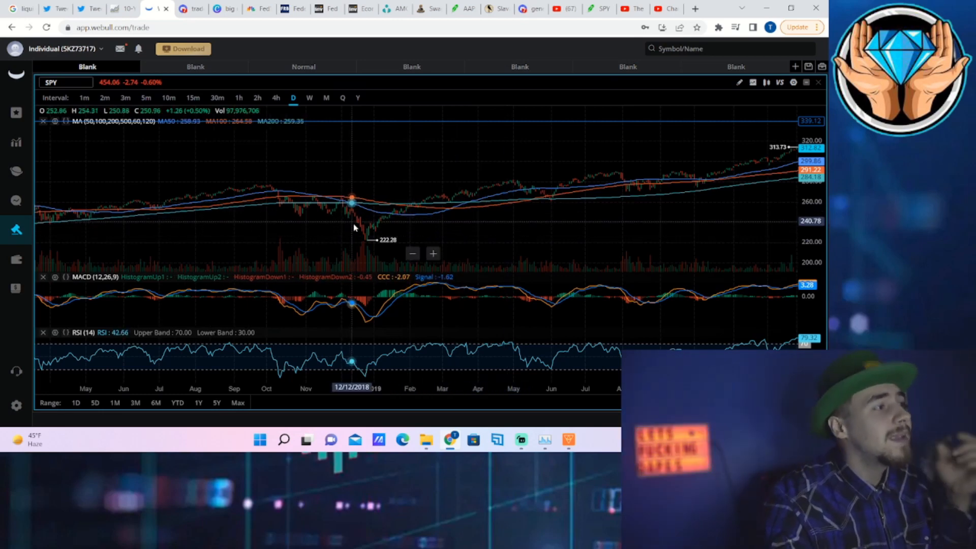
{"action": "mouse_move", "coordinate": [385, 218]}
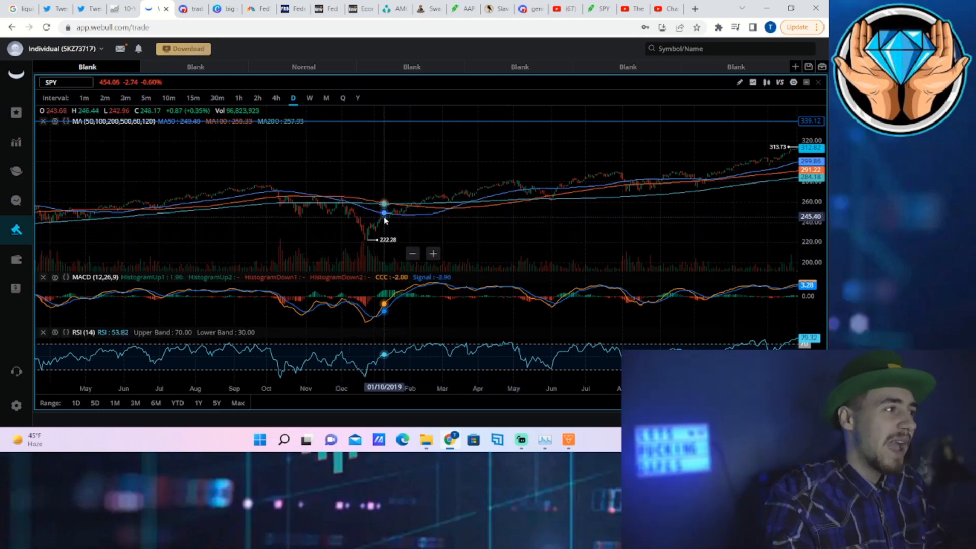
{"action": "mouse_move", "coordinate": [362, 198]}
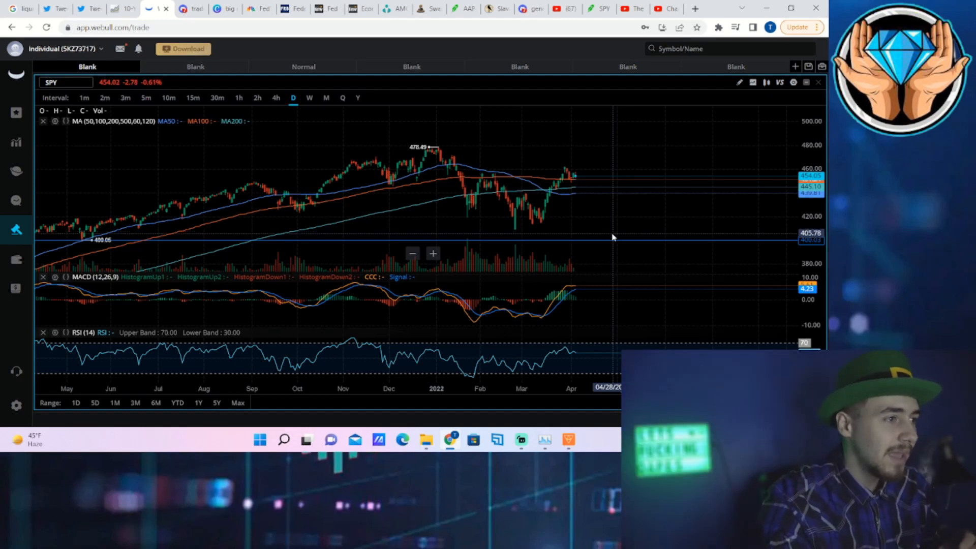
{"action": "mouse_move", "coordinate": [583, 218]}
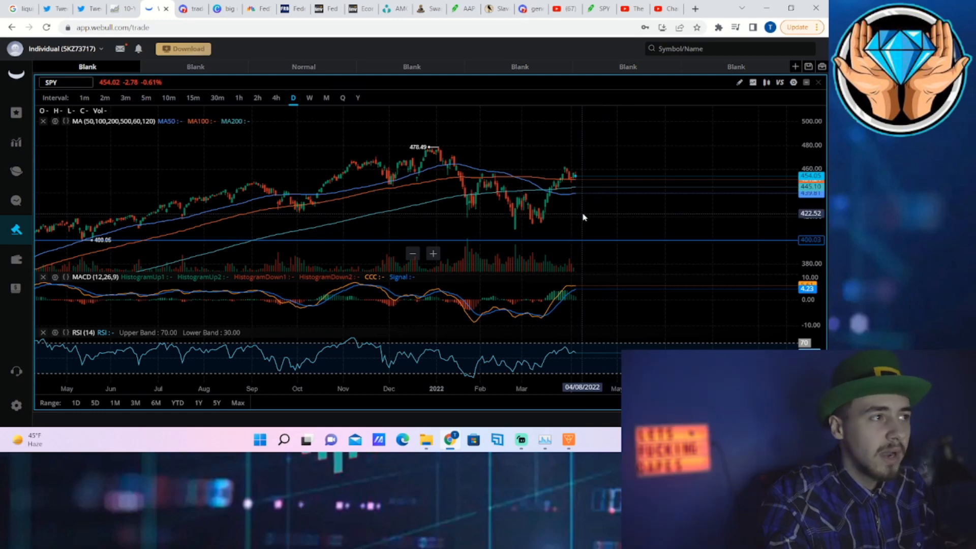
{"action": "mouse_move", "coordinate": [585, 223]}
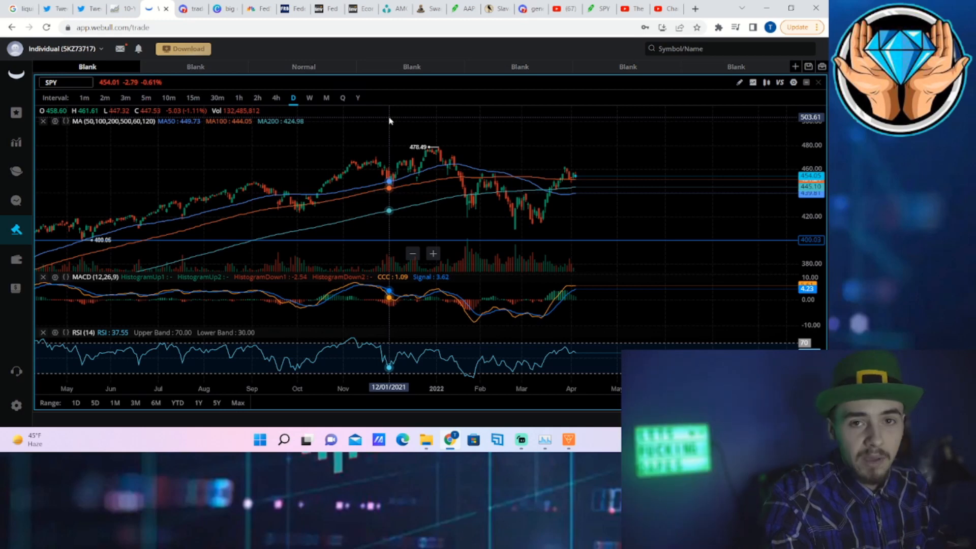
{"action": "mouse_move", "coordinate": [382, 124]}
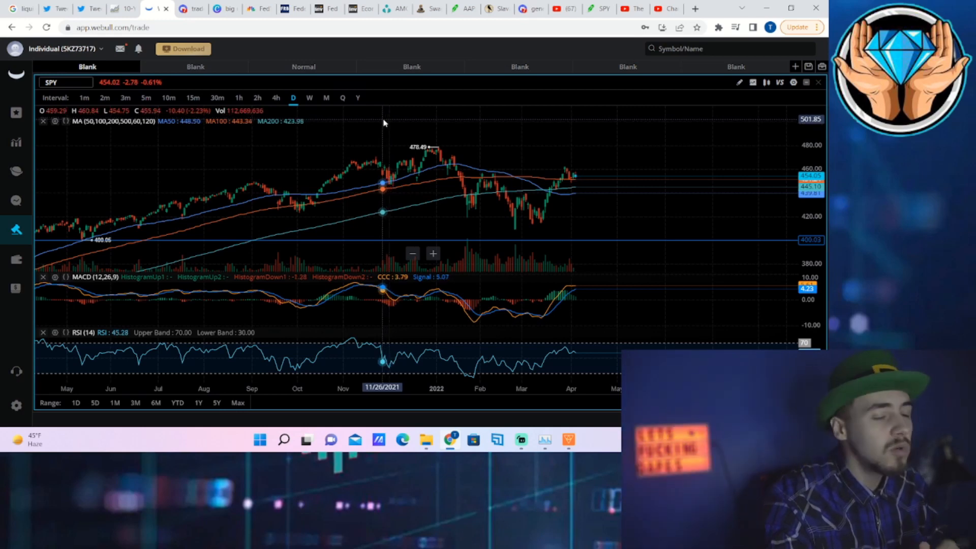
{"action": "mouse_move", "coordinate": [375, 134]}
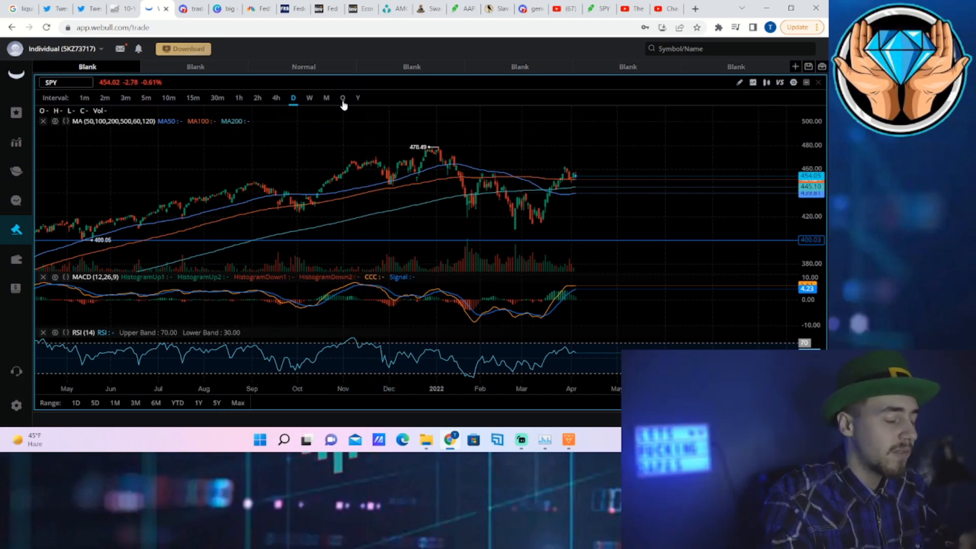
{"action": "mouse_move", "coordinate": [447, 159]}
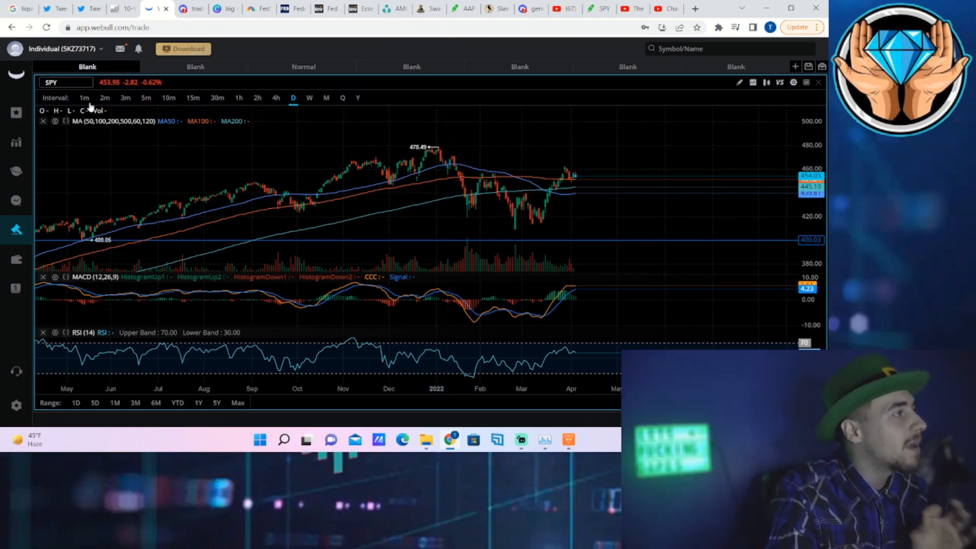
Show SPY as one-minute intraday candles, then bring up the Twitter timeline.
{"action": "left_click", "coordinate": [84, 98]}
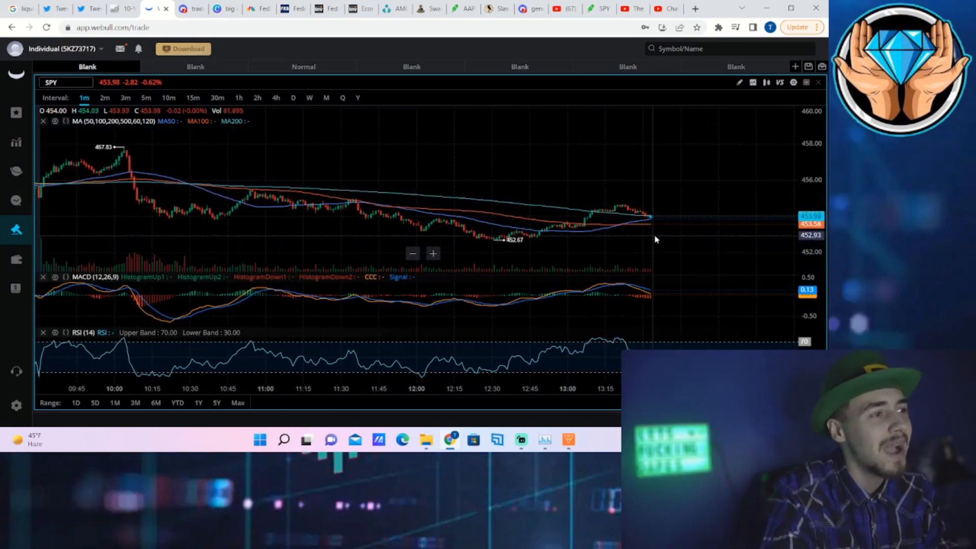
{"action": "mouse_move", "coordinate": [645, 211]}
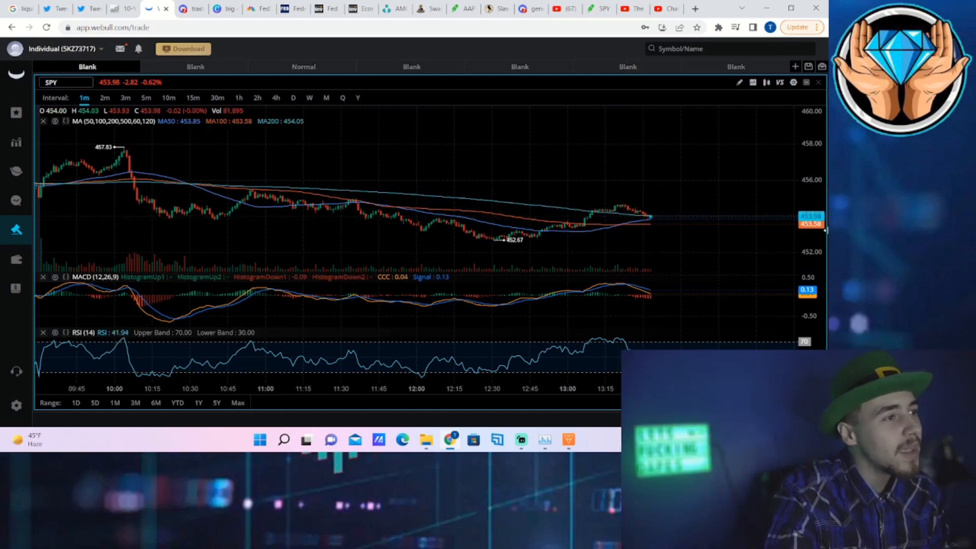
{"action": "mouse_move", "coordinate": [627, 245]}
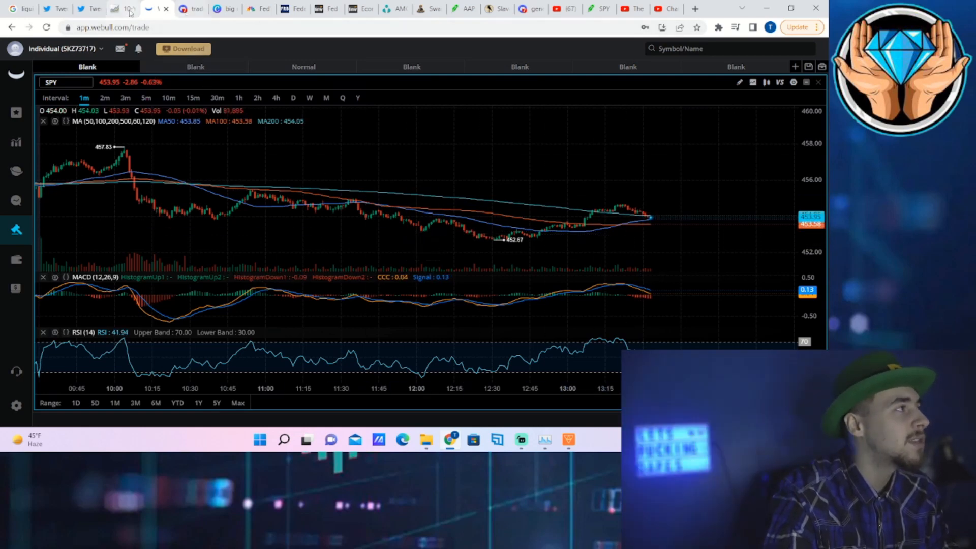
{"action": "mouse_move", "coordinate": [74, 9]}
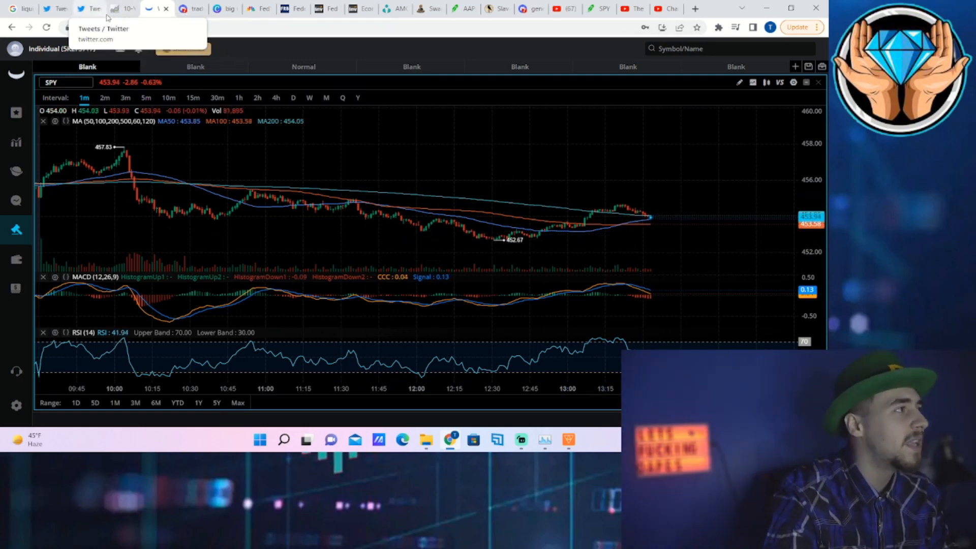
{"action": "left_click", "coordinate": [81, 8]}
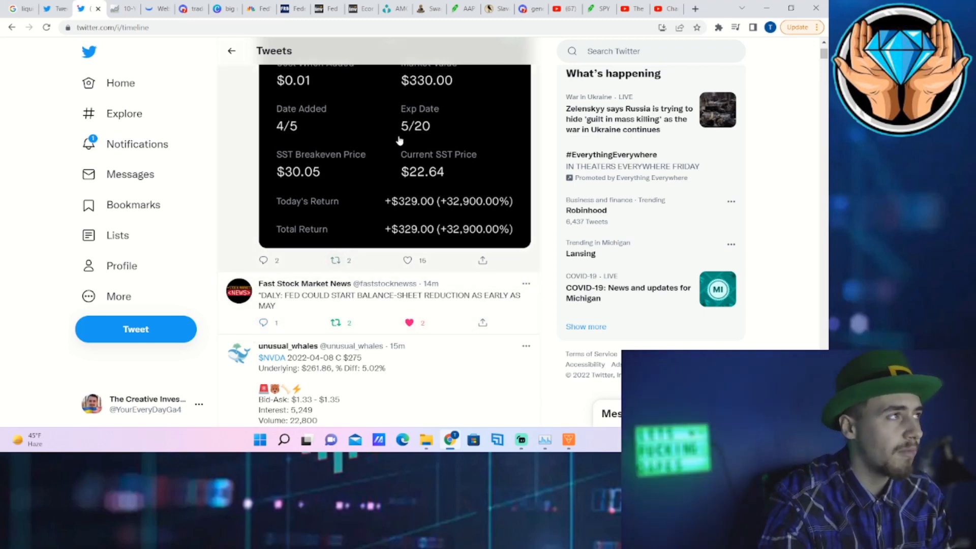
Show AMC as four-hour then daily candles to review the late-March spike toward 34.33.
{"action": "left_click", "coordinate": [146, 9]}
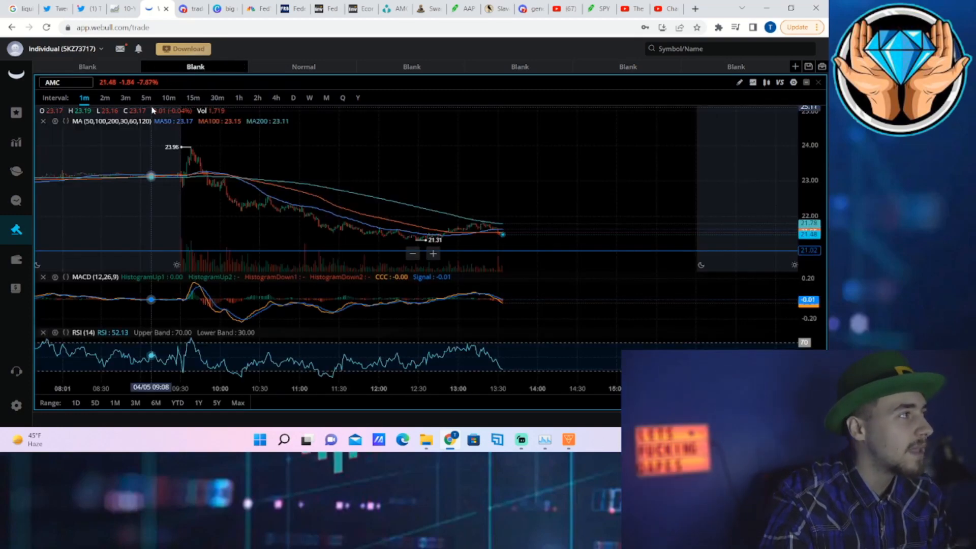
{"action": "left_click", "coordinate": [276, 98]}
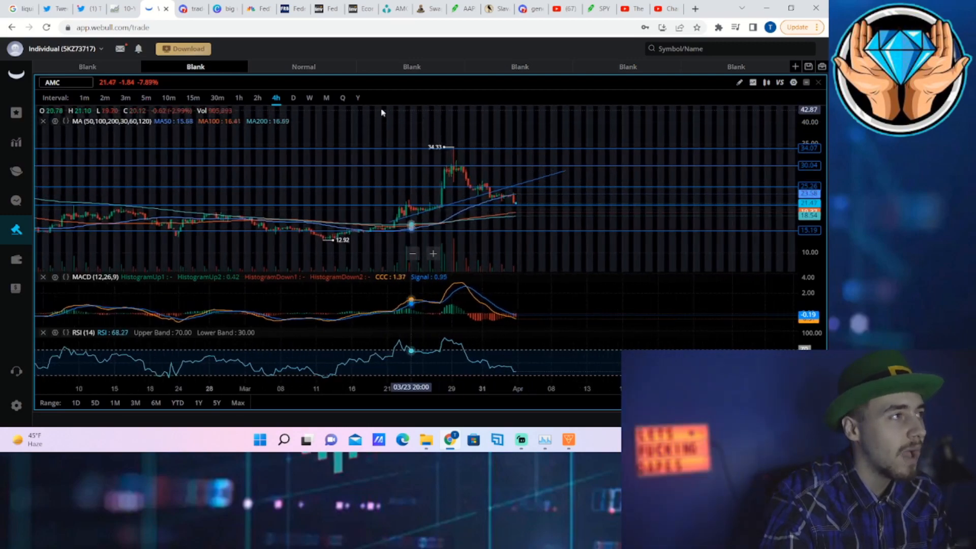
{"action": "left_click", "coordinate": [293, 97]}
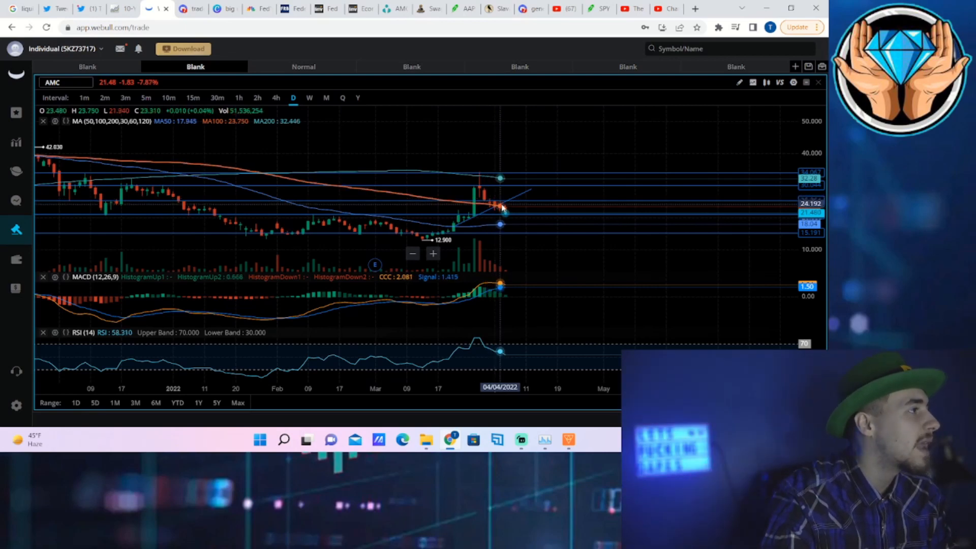
{"action": "mouse_move", "coordinate": [508, 222]}
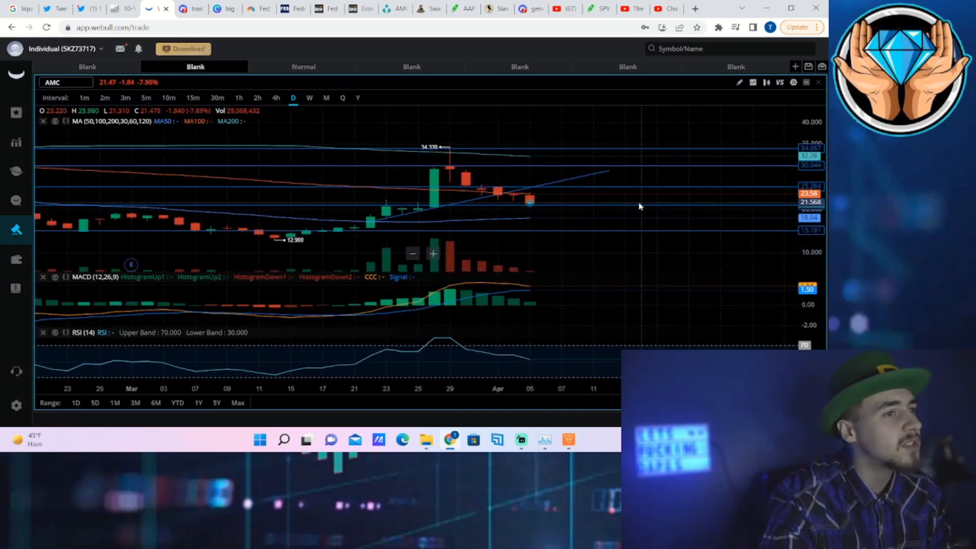
{"action": "mouse_move", "coordinate": [634, 187]}
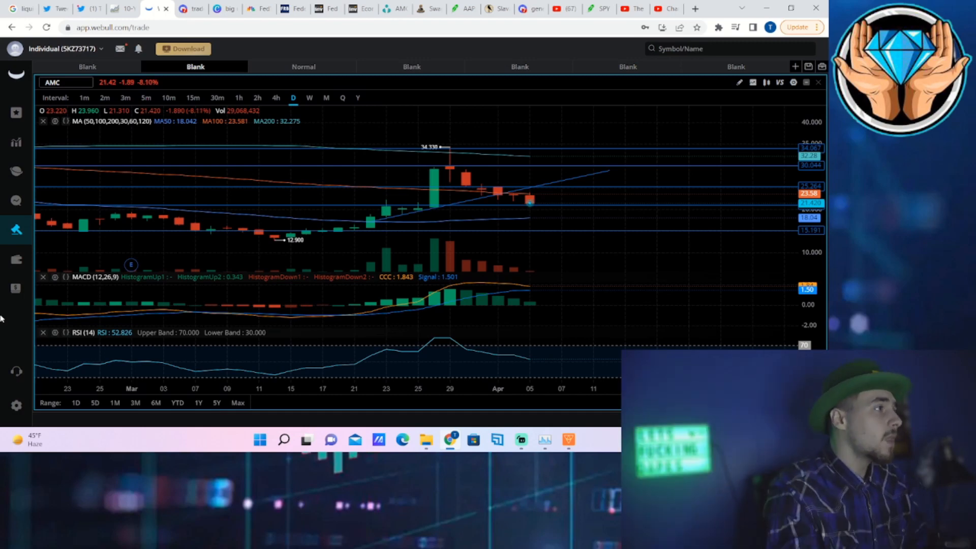
{"action": "mouse_move", "coordinate": [432, 172]}
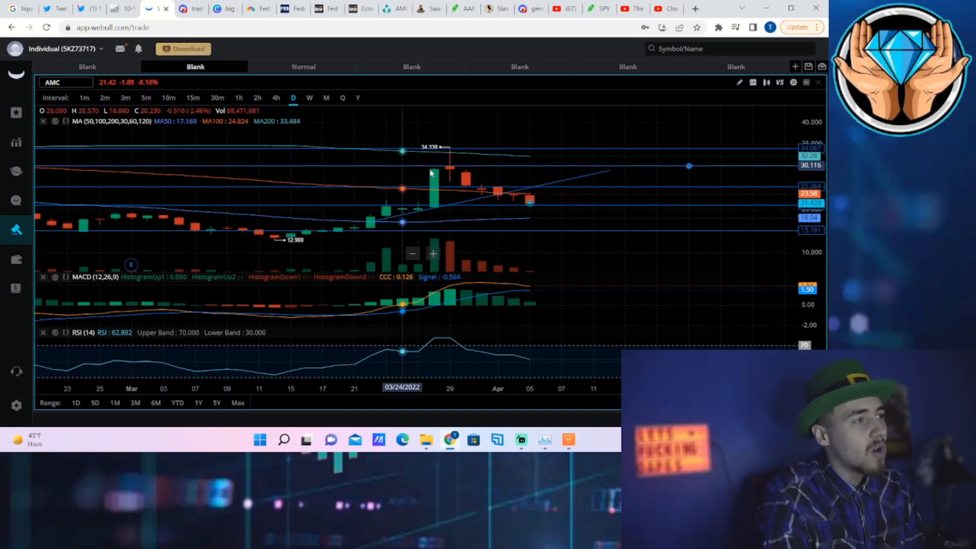
{"action": "mouse_move", "coordinate": [482, 214]}
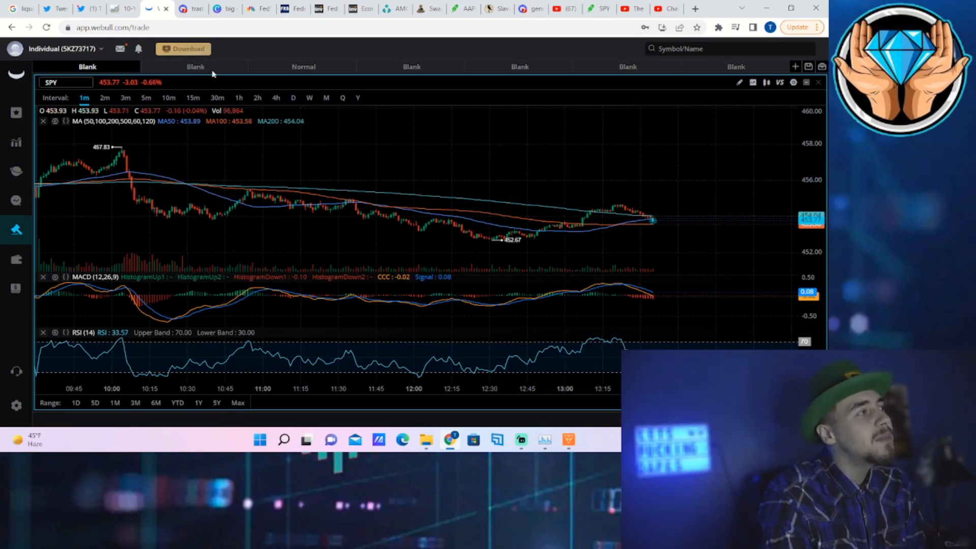
{"action": "left_click", "coordinate": [195, 67]}
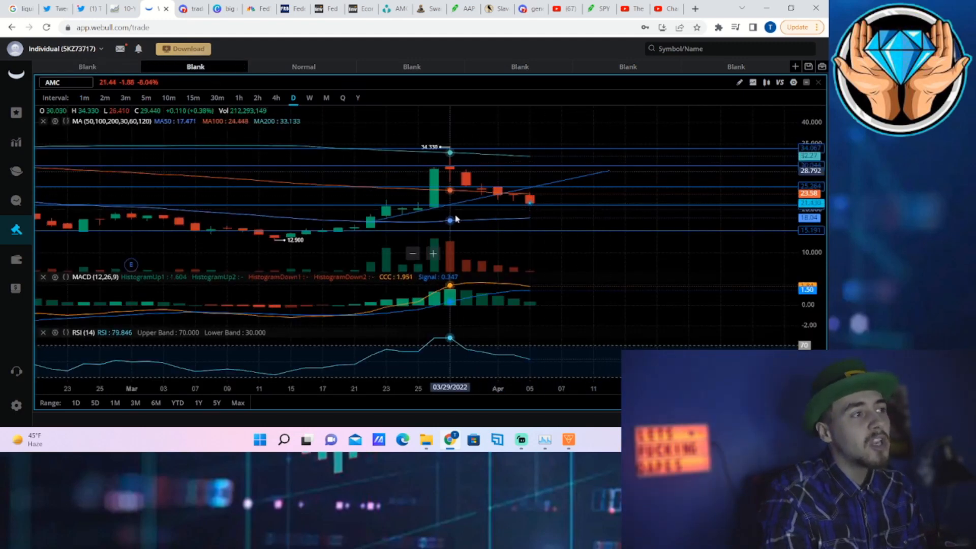
{"action": "mouse_move", "coordinate": [483, 154]}
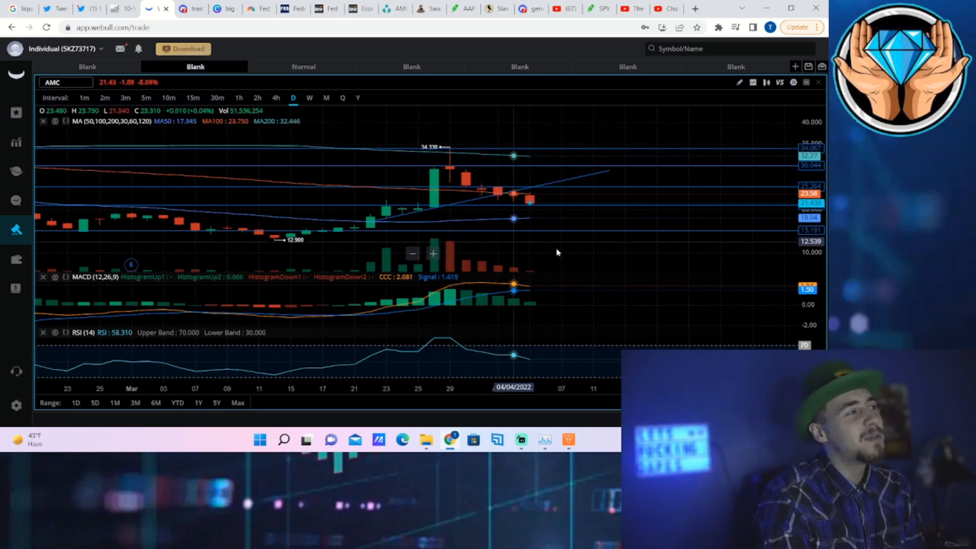
{"action": "mouse_move", "coordinate": [417, 222]}
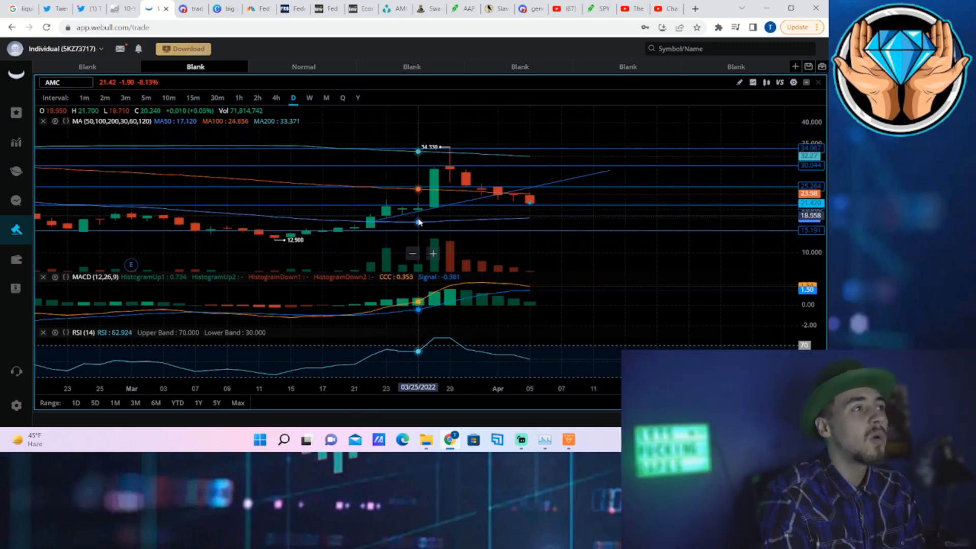
{"action": "mouse_move", "coordinate": [438, 225]}
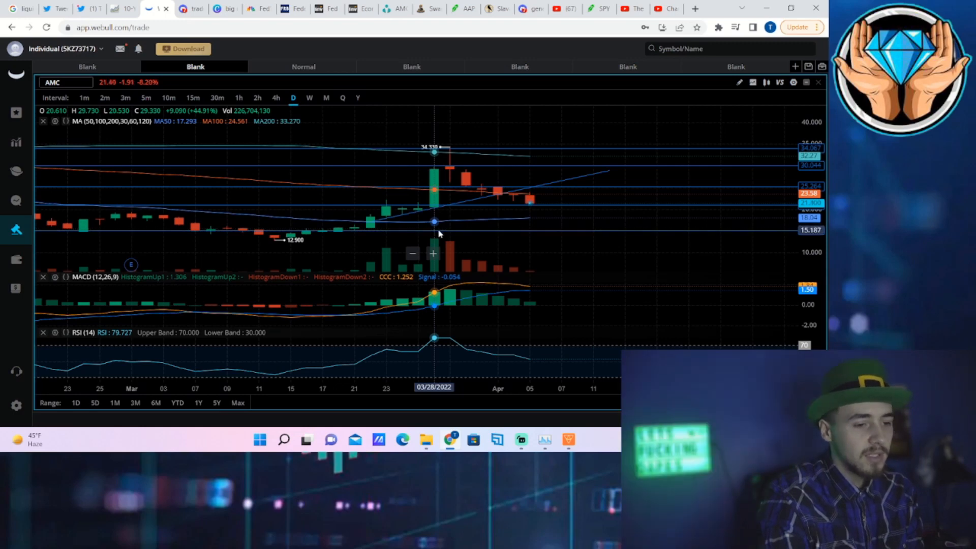
{"action": "mouse_move", "coordinate": [542, 273]}
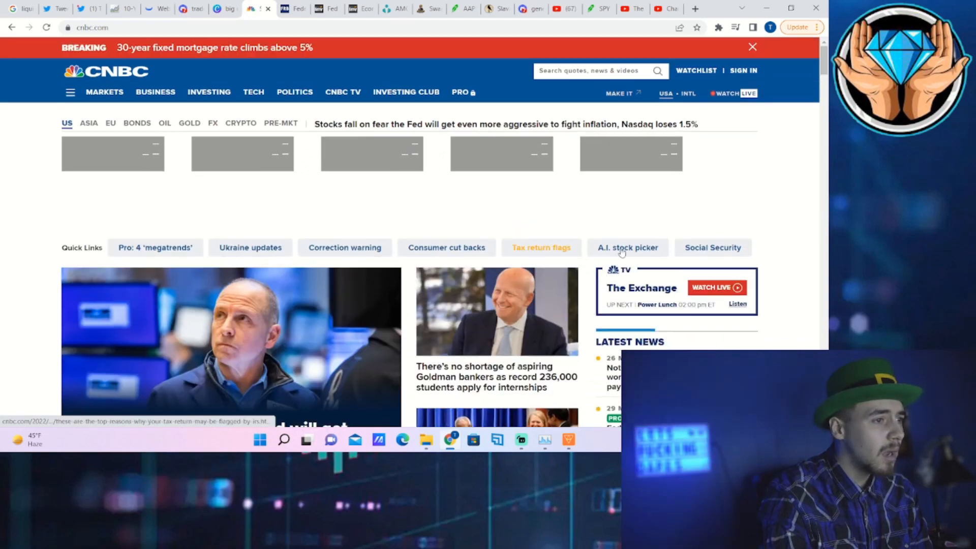
Switch the CNBC homepage market tickers from US indexes to oil and energy prices.
{"action": "scroll", "scroll_direction": "down", "scroll_amount": 3}
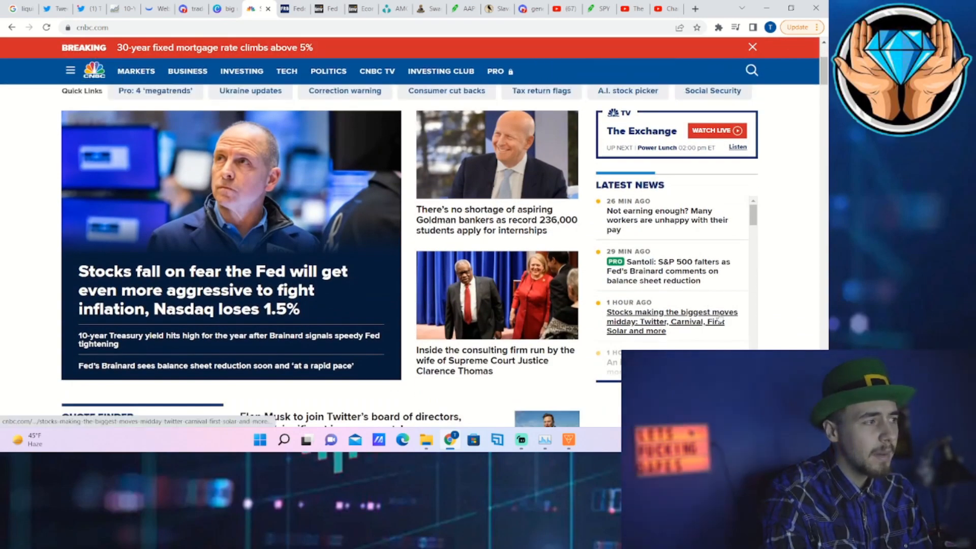
{"action": "scroll", "scroll_direction": "down", "scroll_amount": 3}
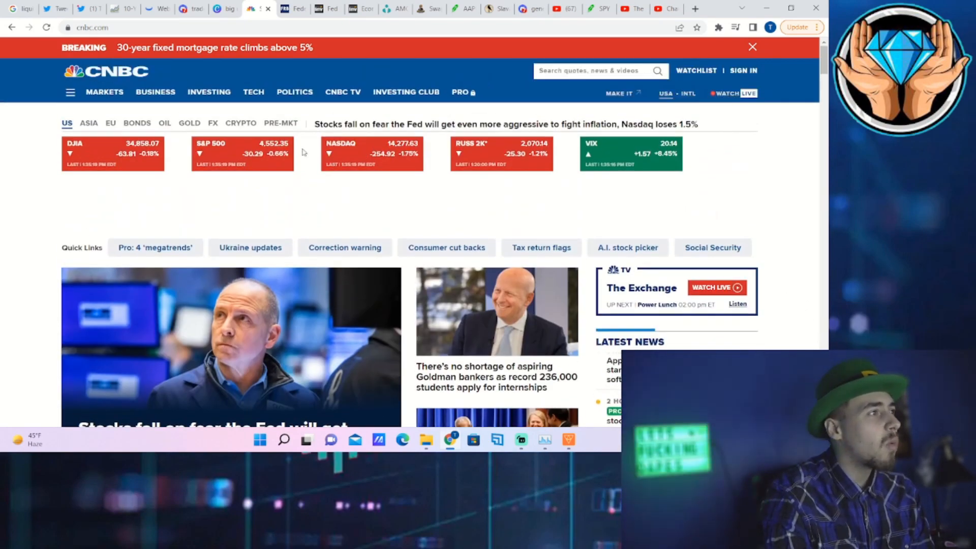
{"action": "left_click", "coordinate": [164, 123]}
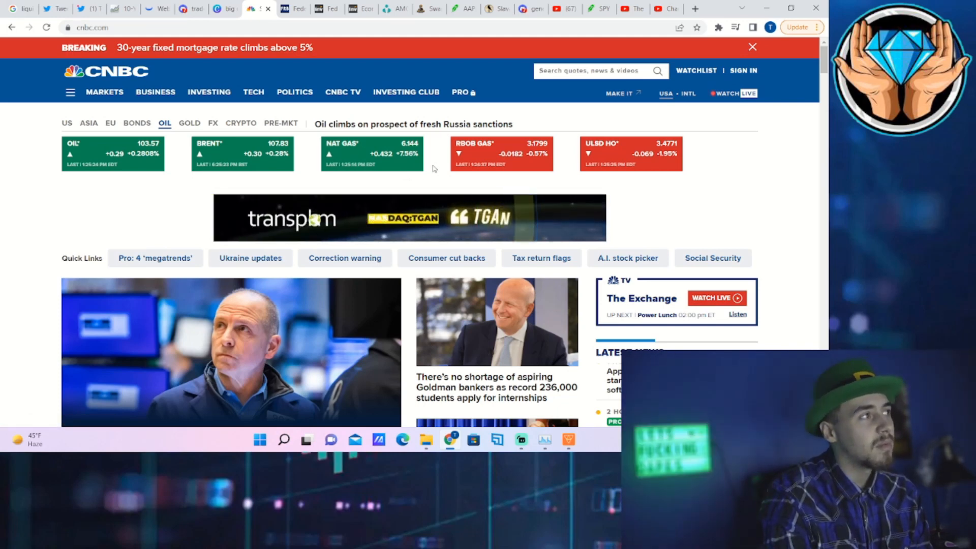
{"action": "mouse_move", "coordinate": [173, 50]}
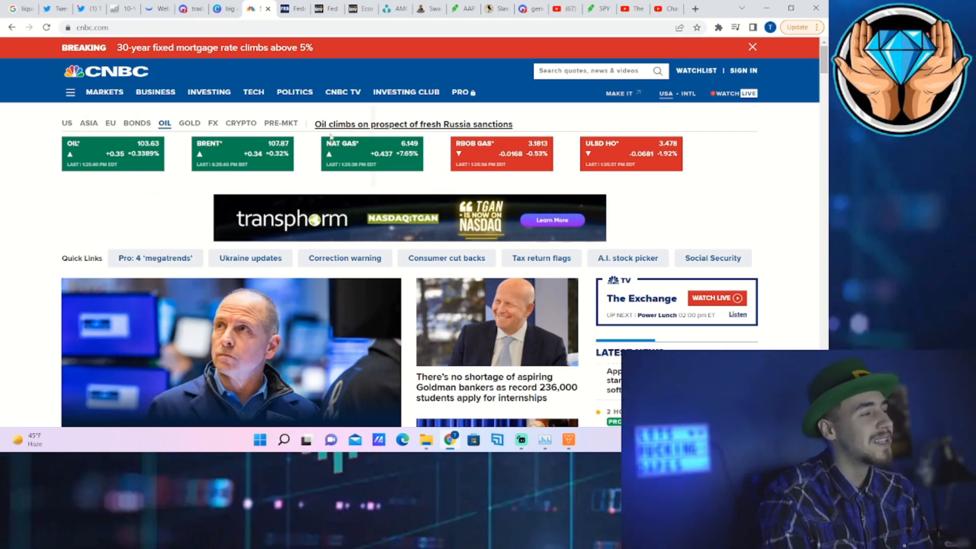
{"action": "mouse_move", "coordinate": [83, 159]}
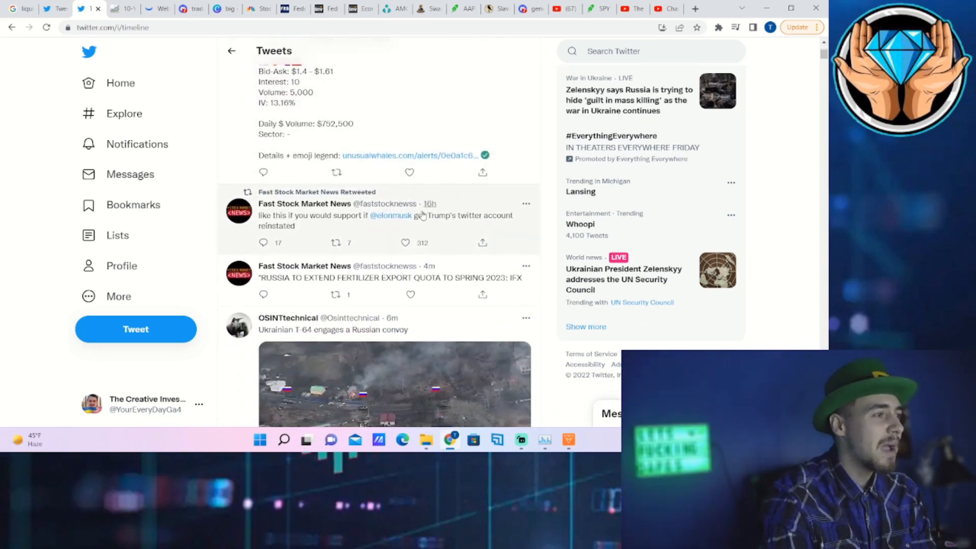
{"action": "scroll", "scroll_direction": "down", "scroll_amount": 3}
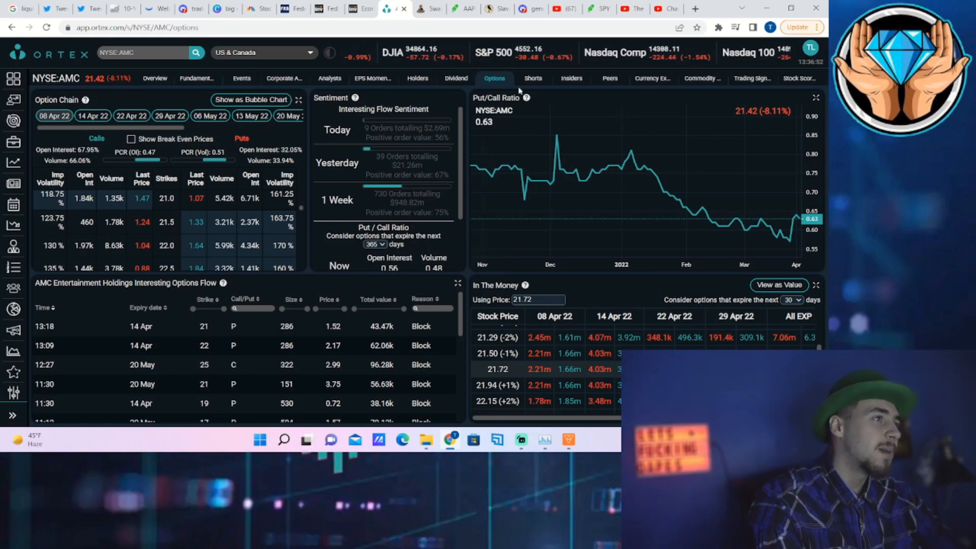
Load AMC's Shorts page in ORTEX with short interest, days to cover and cost to borrow.
{"action": "left_click", "coordinate": [533, 78]}
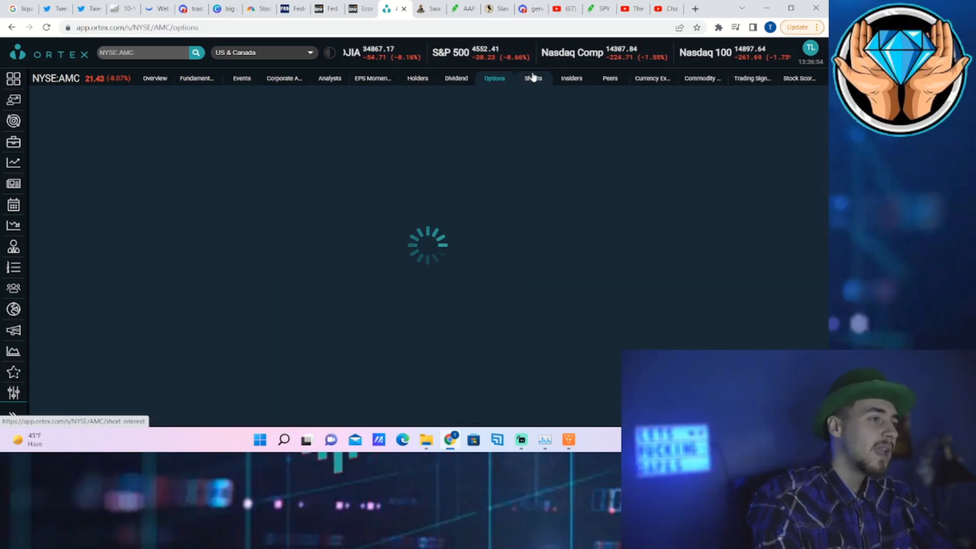
{"action": "left_click", "coordinate": [533, 77]}
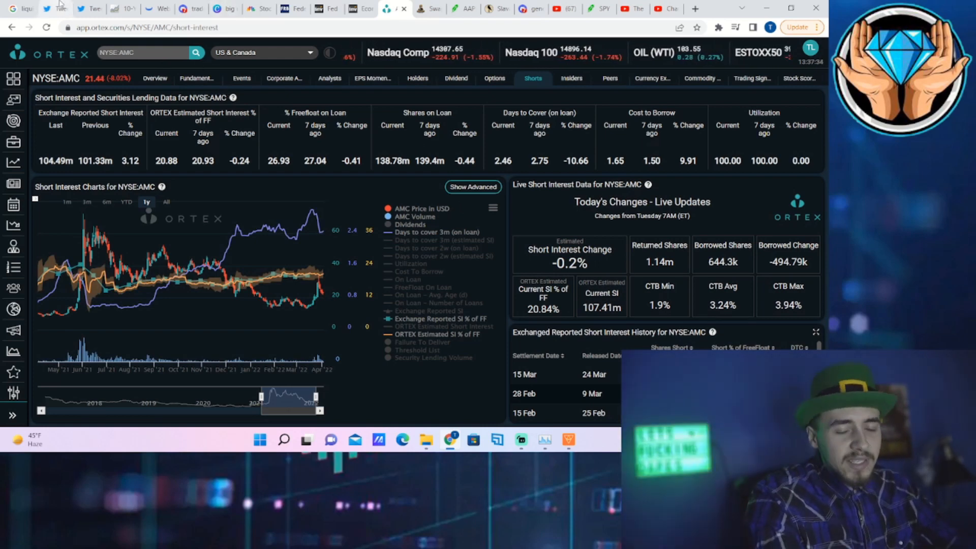
{"action": "mouse_move", "coordinate": [56, 8]}
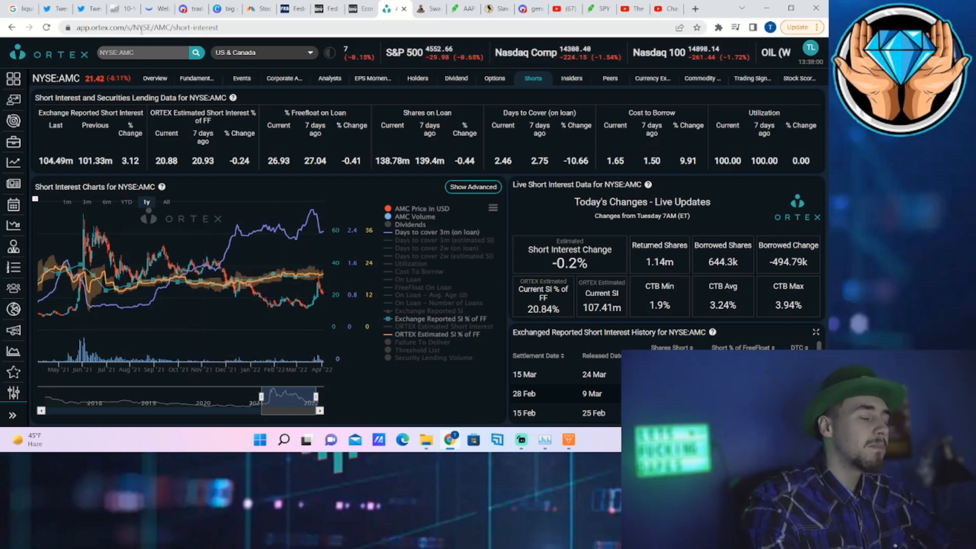
{"action": "mouse_move", "coordinate": [153, 8]}
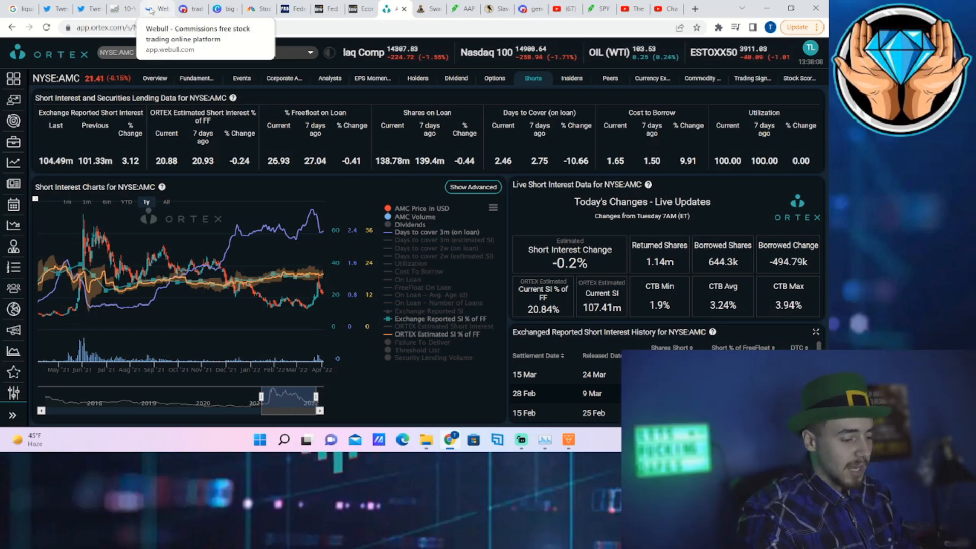
{"action": "mouse_move", "coordinate": [107, 9]}
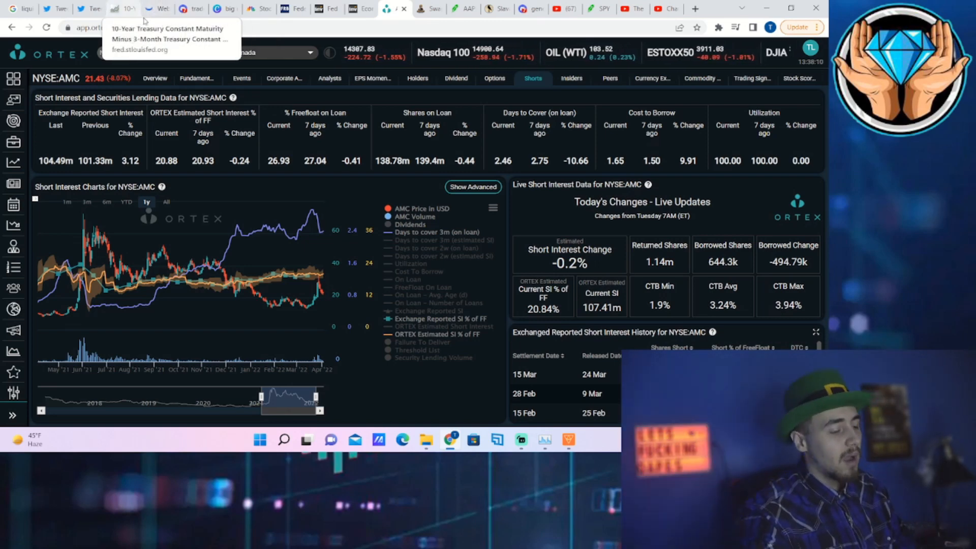
{"action": "mouse_move", "coordinate": [151, 9]}
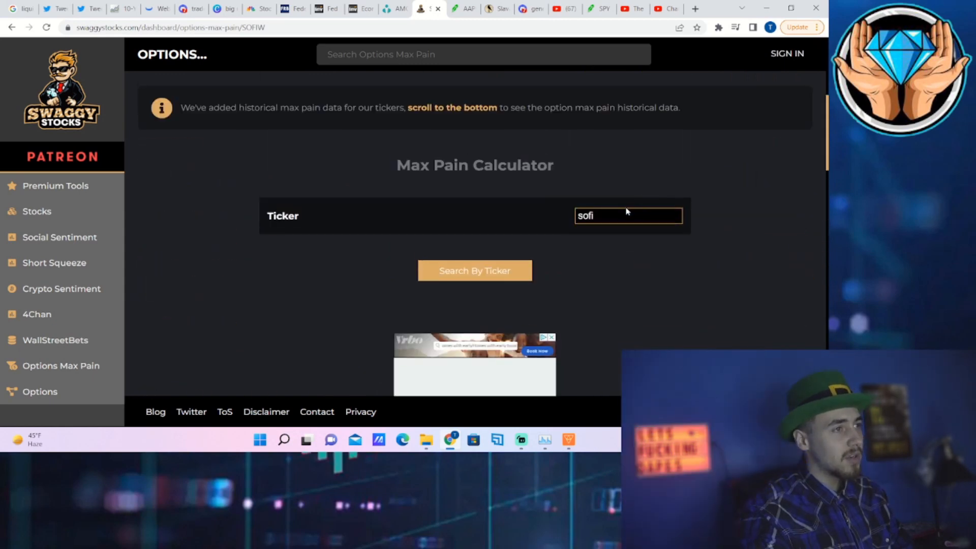
Search ticker 'amc' in Swaggy Stocks to see $22 max pain, then return to Webull's AMC chart.
{"action": "key", "text": "F12"}
{"action": "type", "text": "a"}
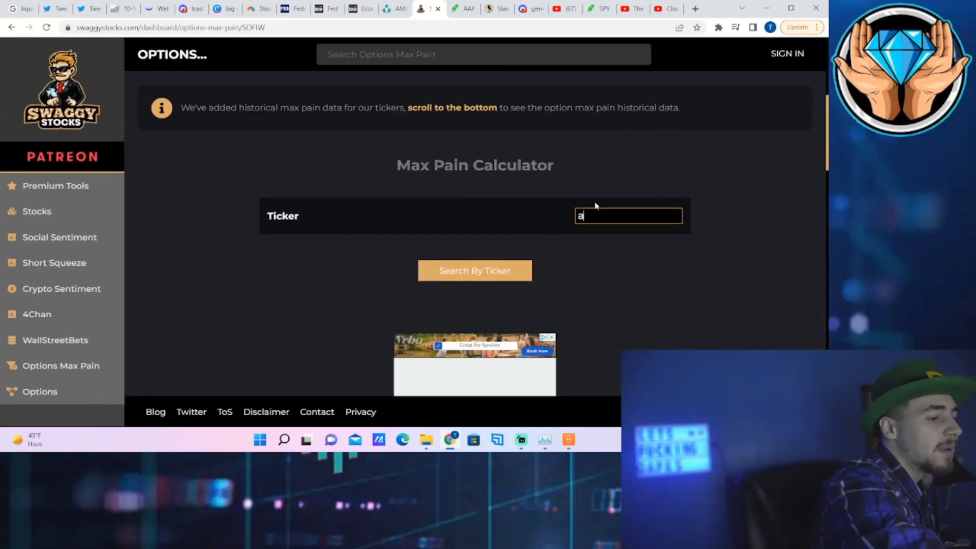
{"action": "type", "text": "mc"}
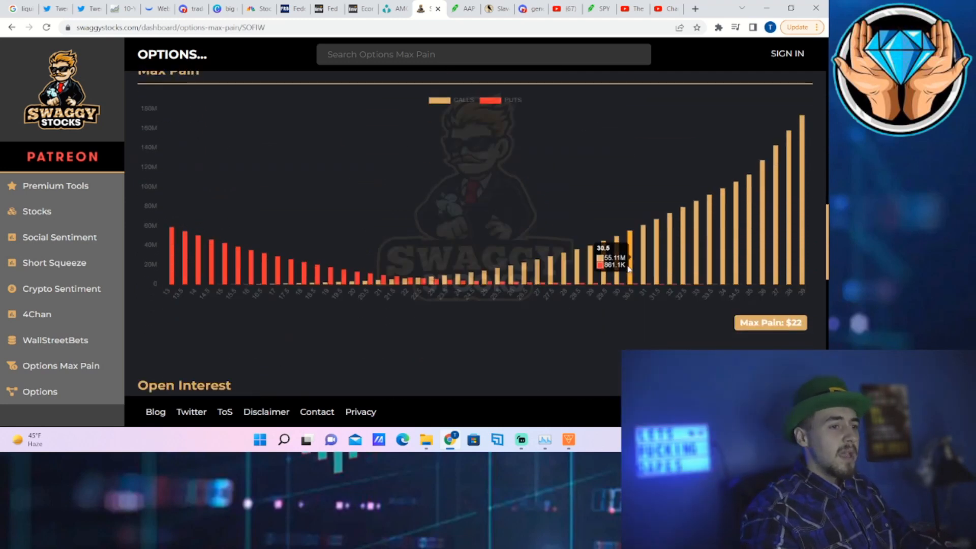
{"action": "mouse_move", "coordinate": [9, 50]}
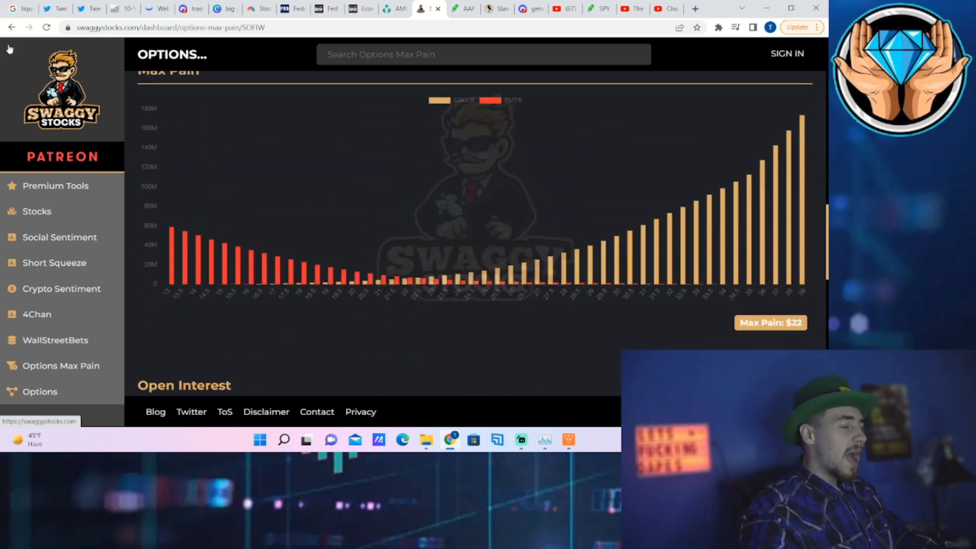
{"action": "mouse_move", "coordinate": [98, 9]}
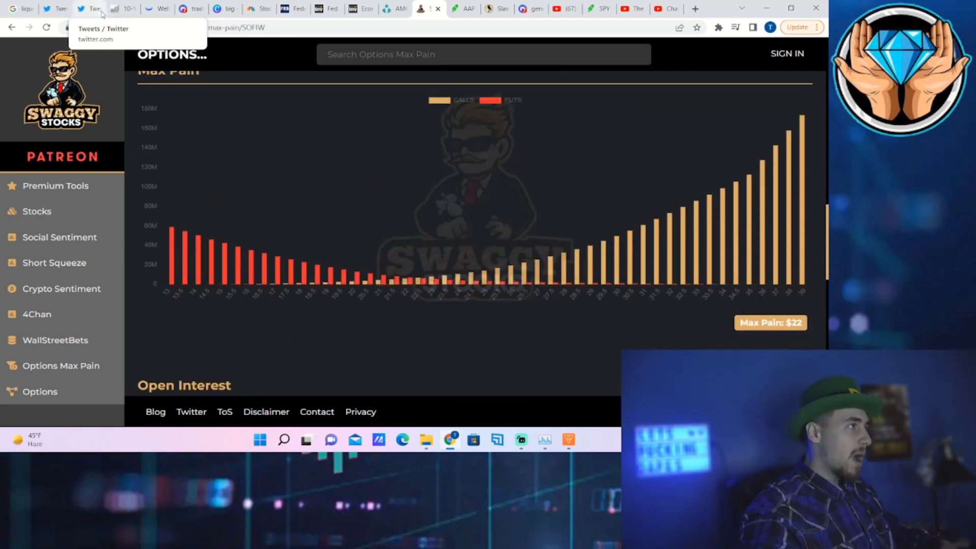
{"action": "left_click", "coordinate": [92, 9]}
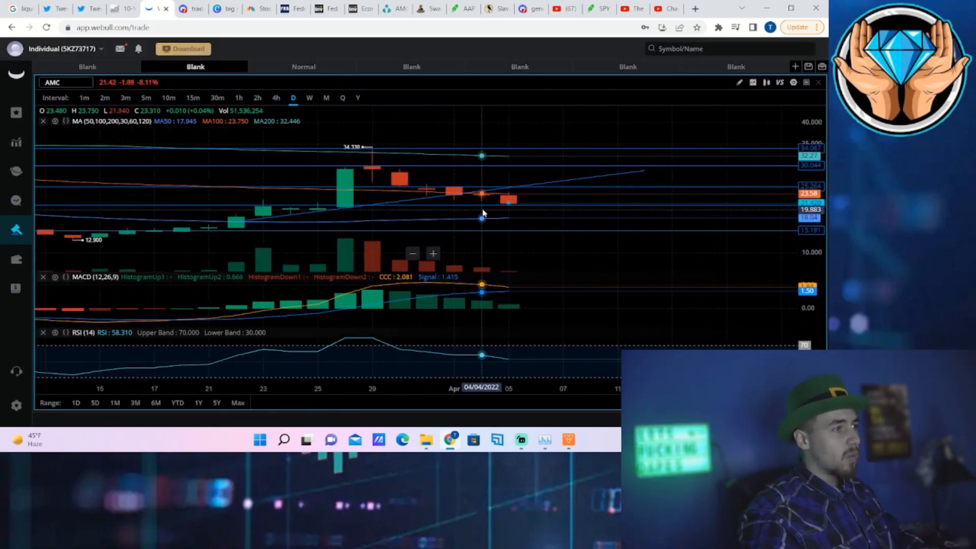
Pan the AMC daily chart back to cover late February through early April.
{"action": "left_click_drag", "start_coordinate": [482, 214], "coordinate": [258, 261]}
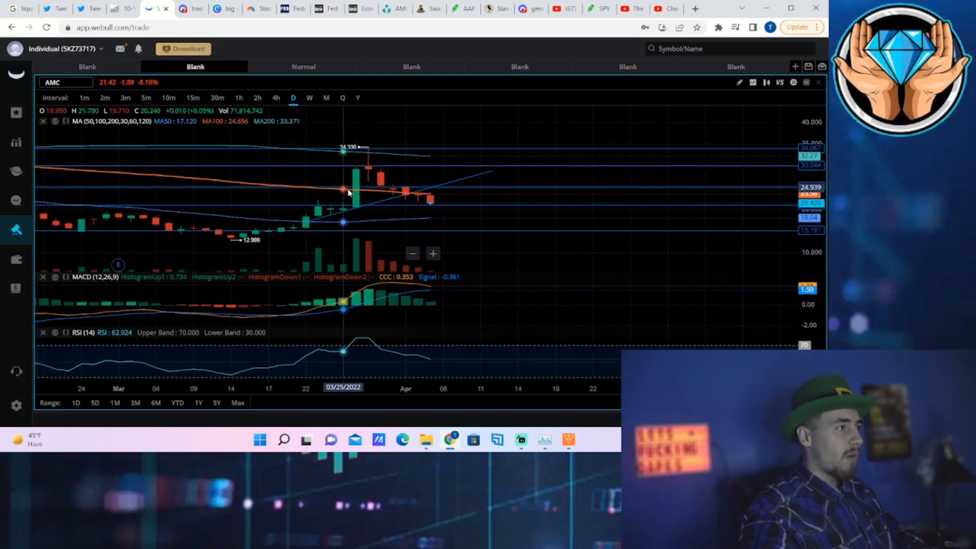
{"action": "mouse_move", "coordinate": [370, 169]}
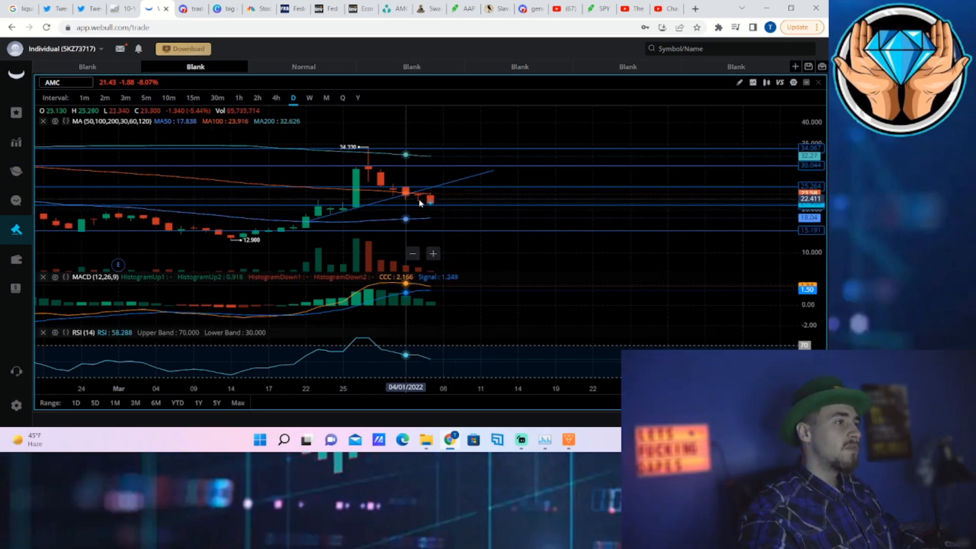
{"action": "mouse_move", "coordinate": [427, 208]}
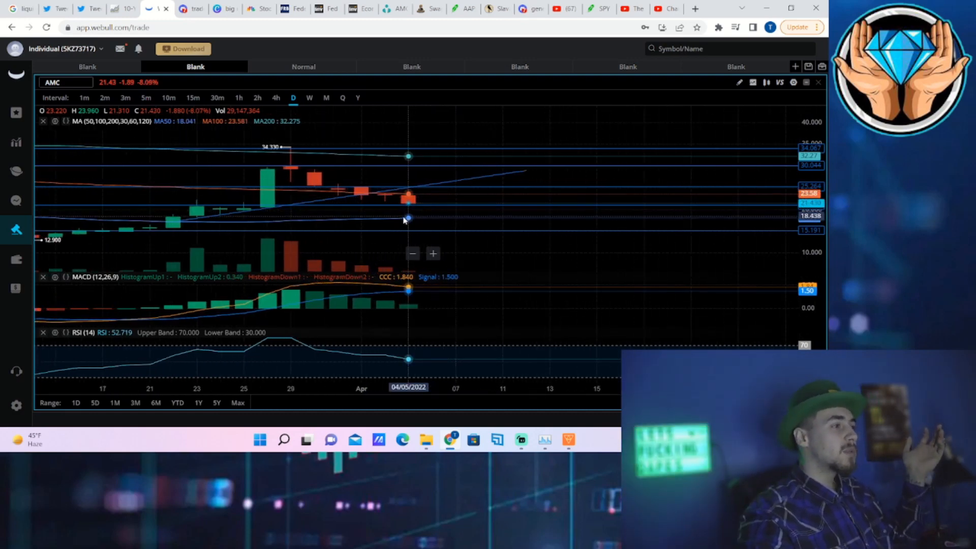
{"action": "mouse_move", "coordinate": [311, 360]}
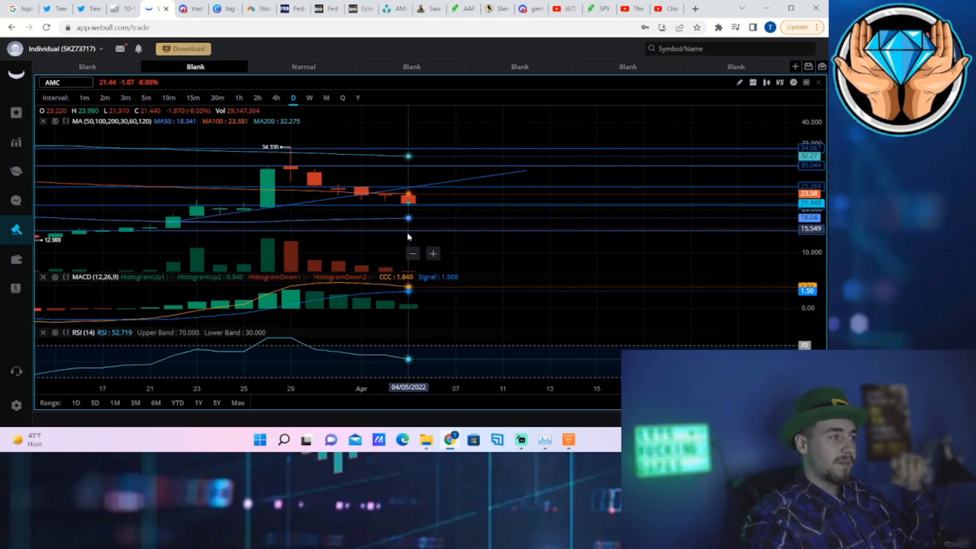
{"action": "mouse_move", "coordinate": [341, 274]}
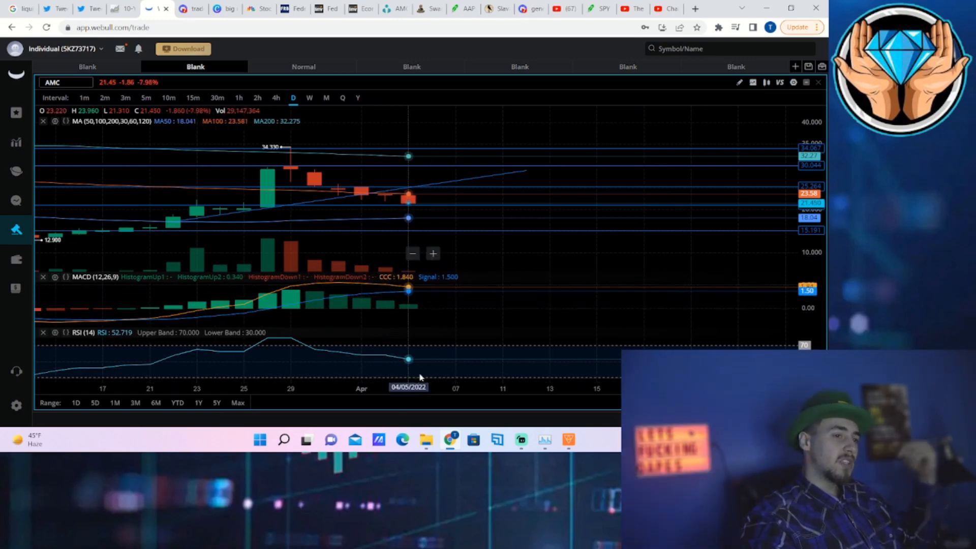
{"action": "mouse_move", "coordinate": [400, 284]}
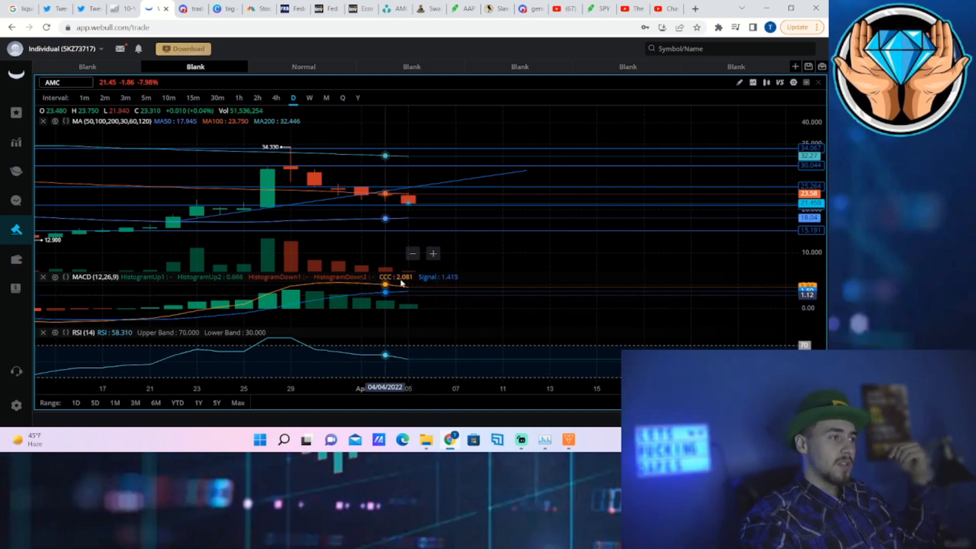
{"action": "mouse_move", "coordinate": [407, 271]}
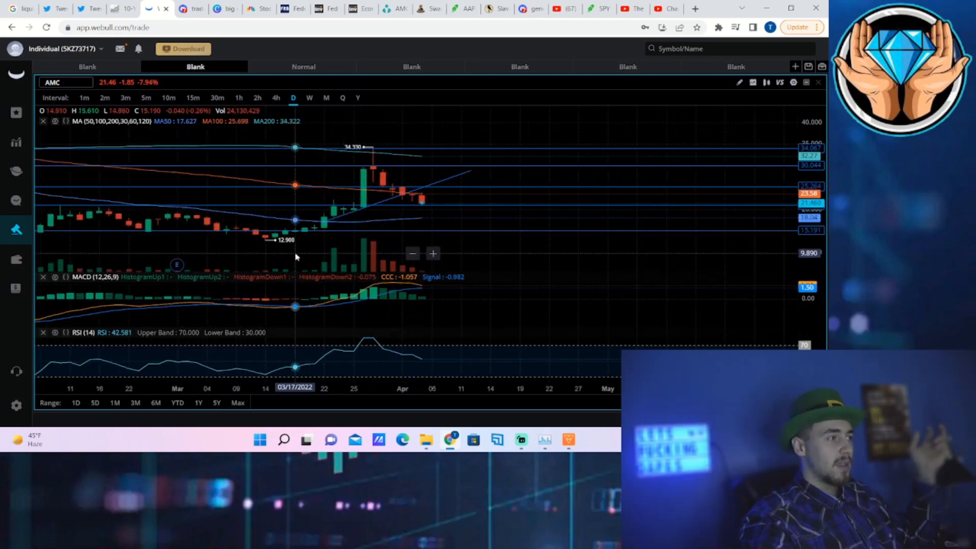
{"action": "mouse_move", "coordinate": [439, 275]}
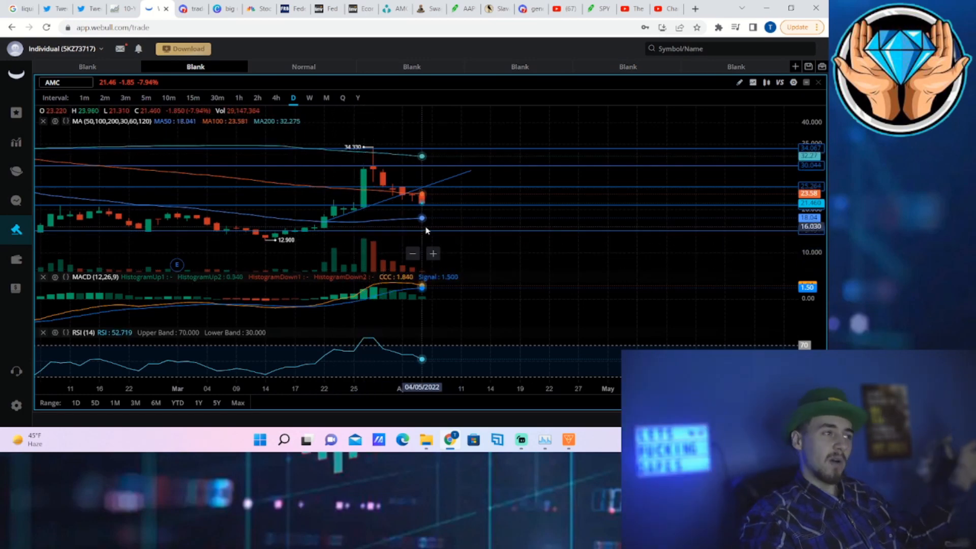
{"action": "mouse_move", "coordinate": [381, 234]}
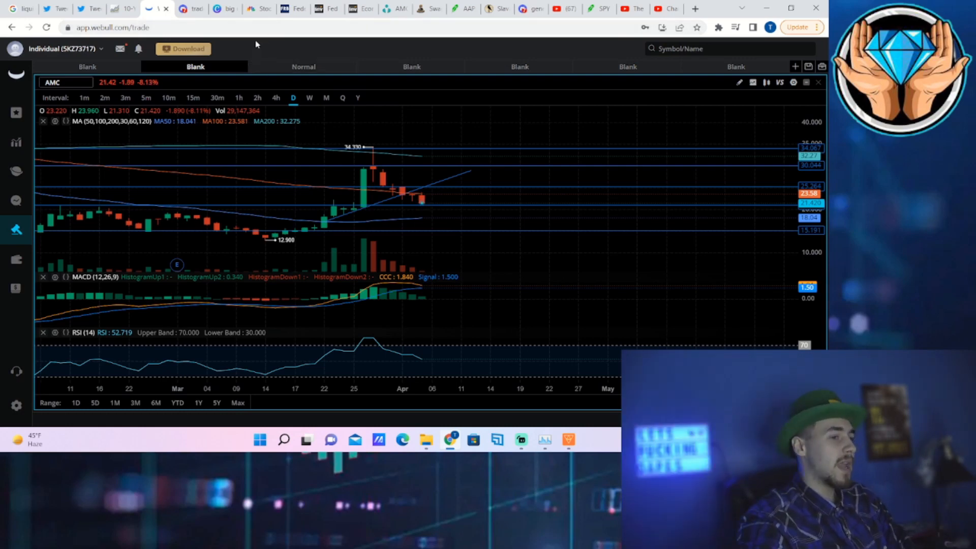
{"action": "mouse_move", "coordinate": [285, 53]}
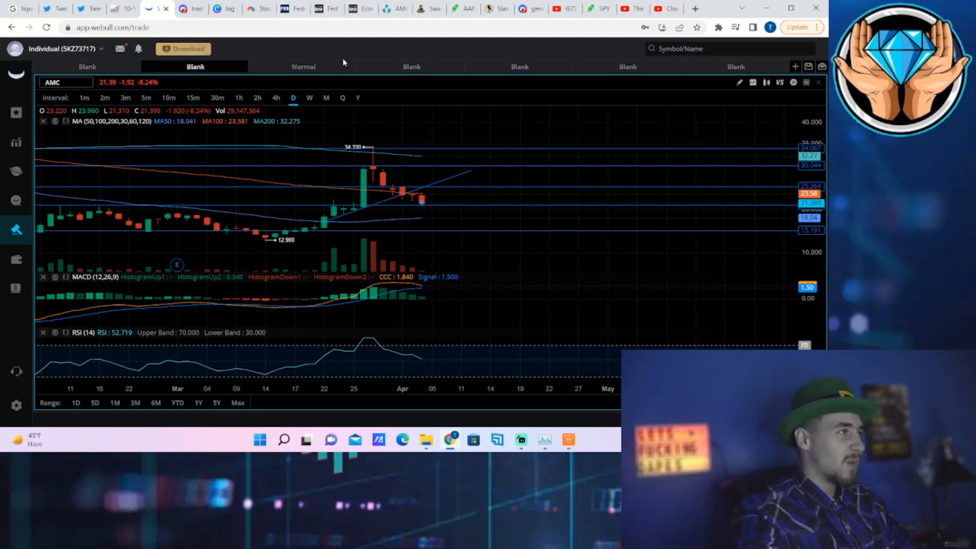
{"action": "mouse_move", "coordinate": [2, 184]}
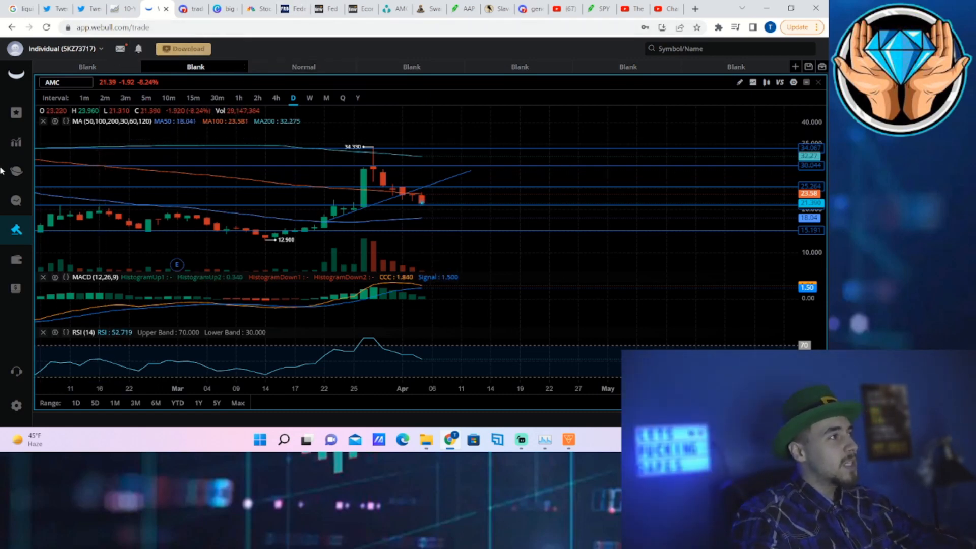